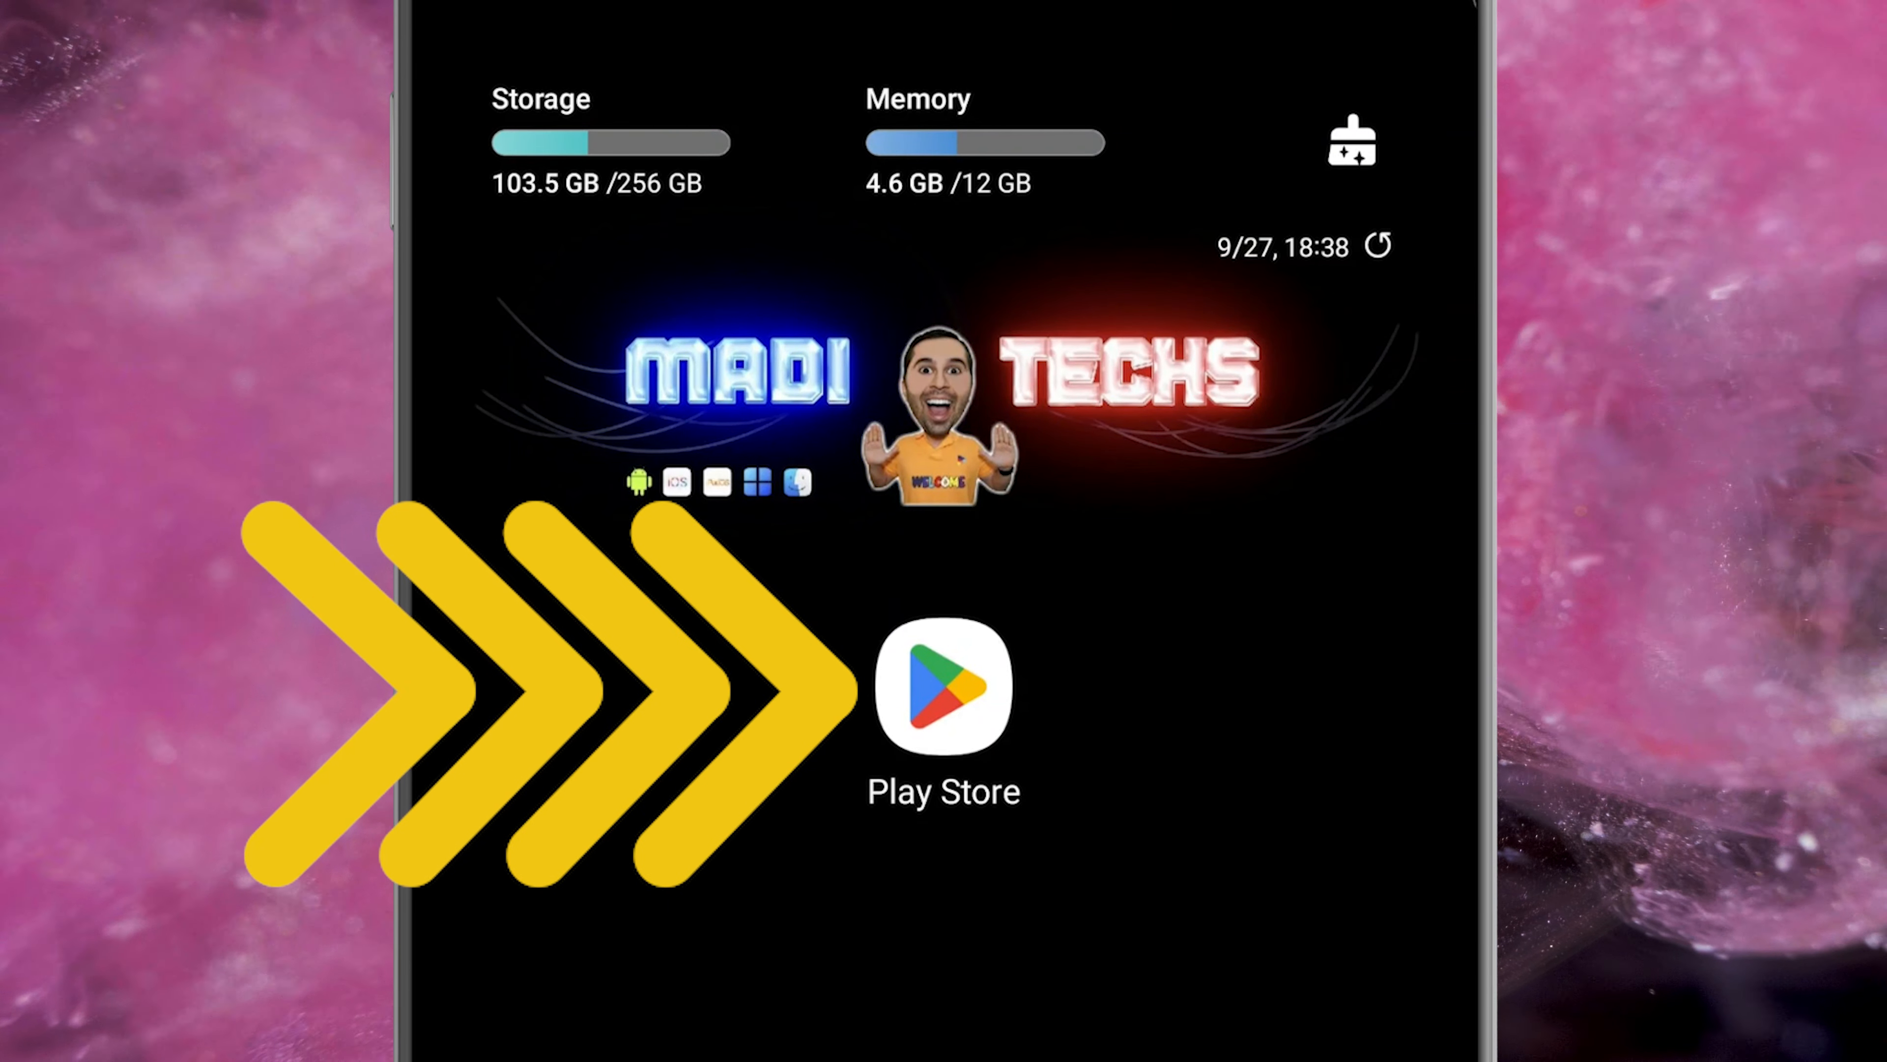
Search Play Store for 'dynamicspot' and install the Dynamic Island - dynamicSpot app
click(943, 687)
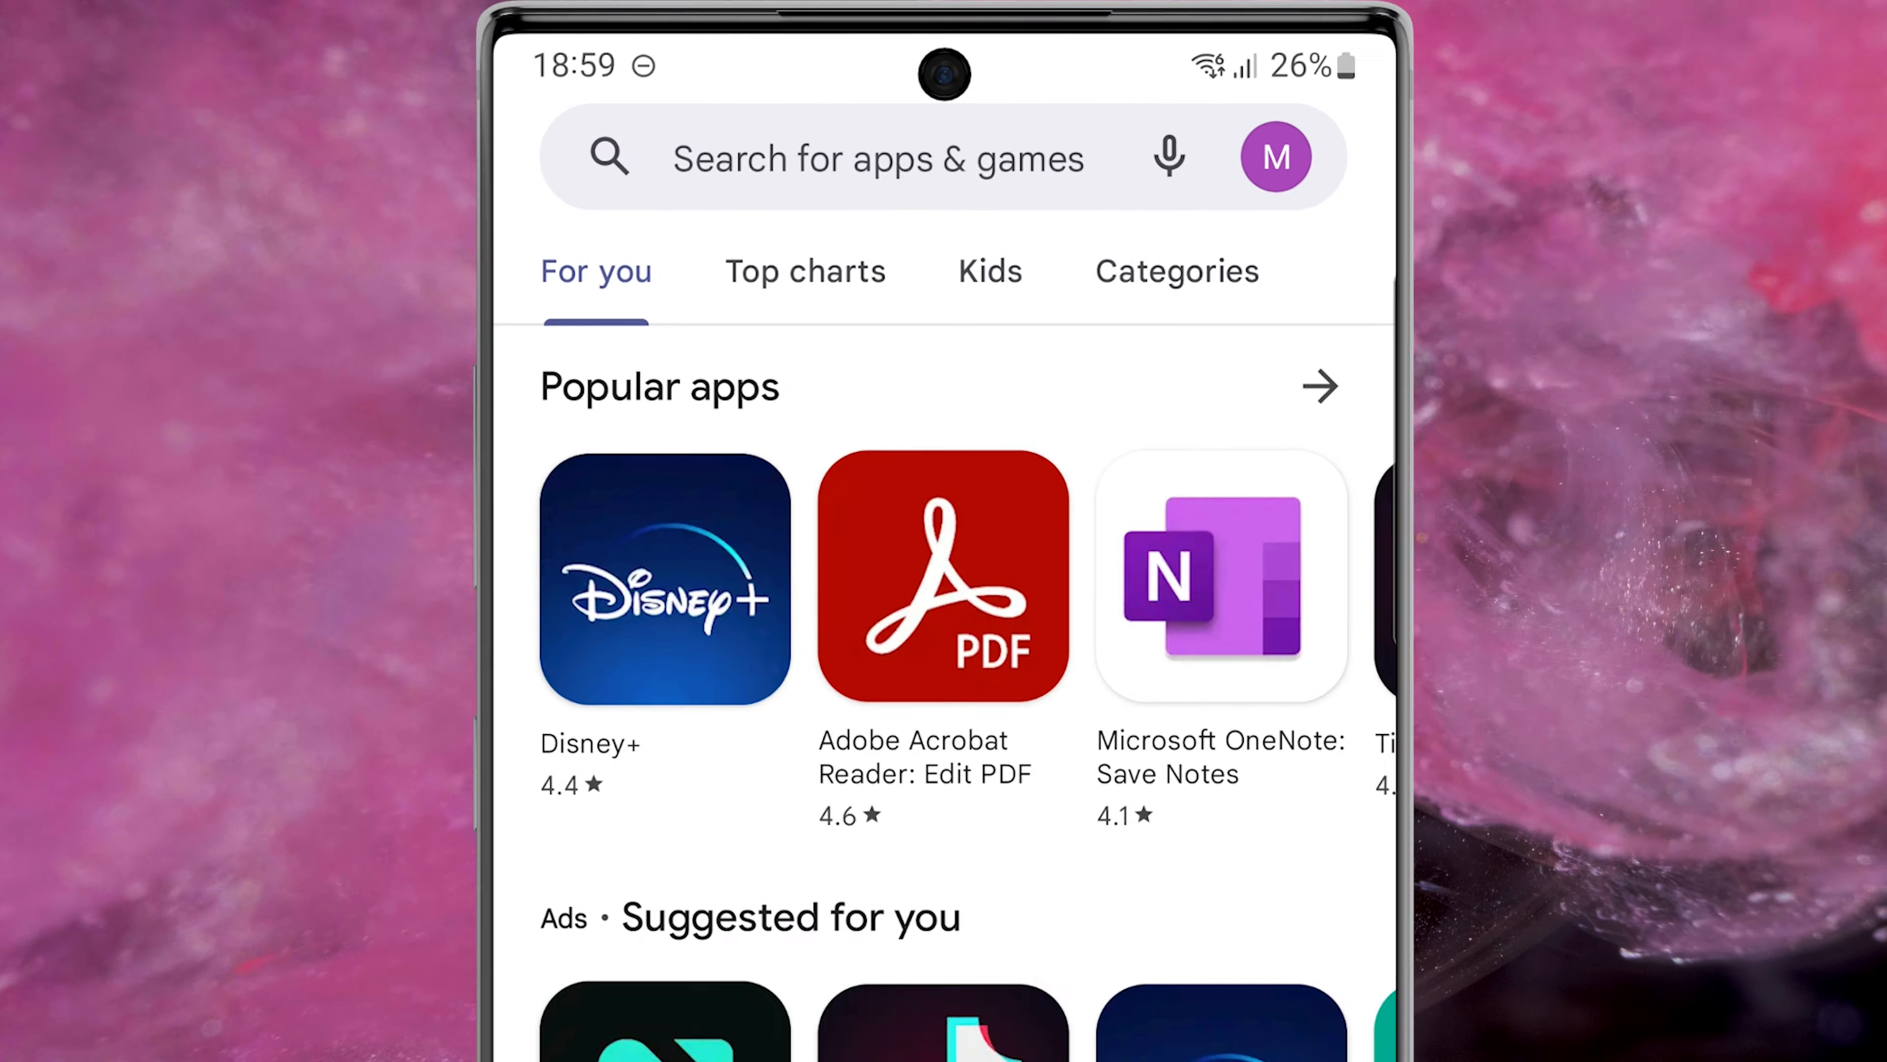
text(dynamicspot)
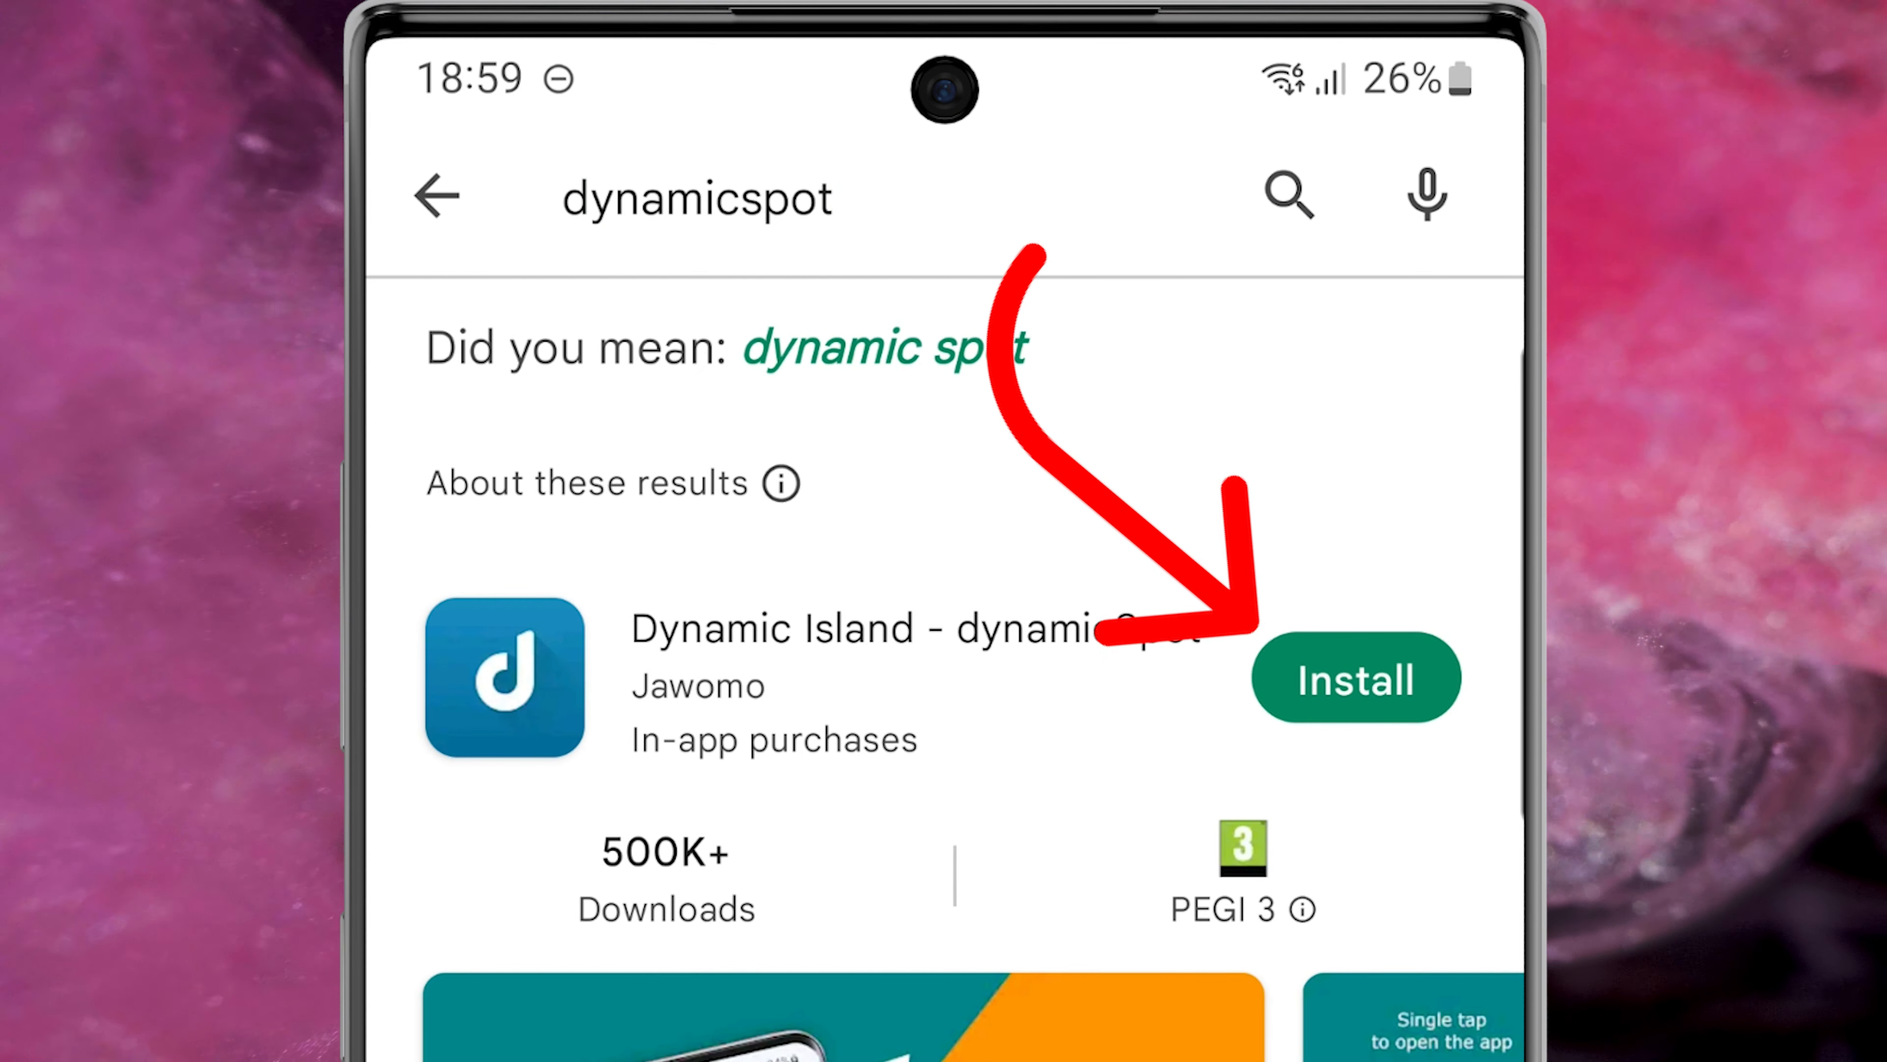
click(1352, 677)
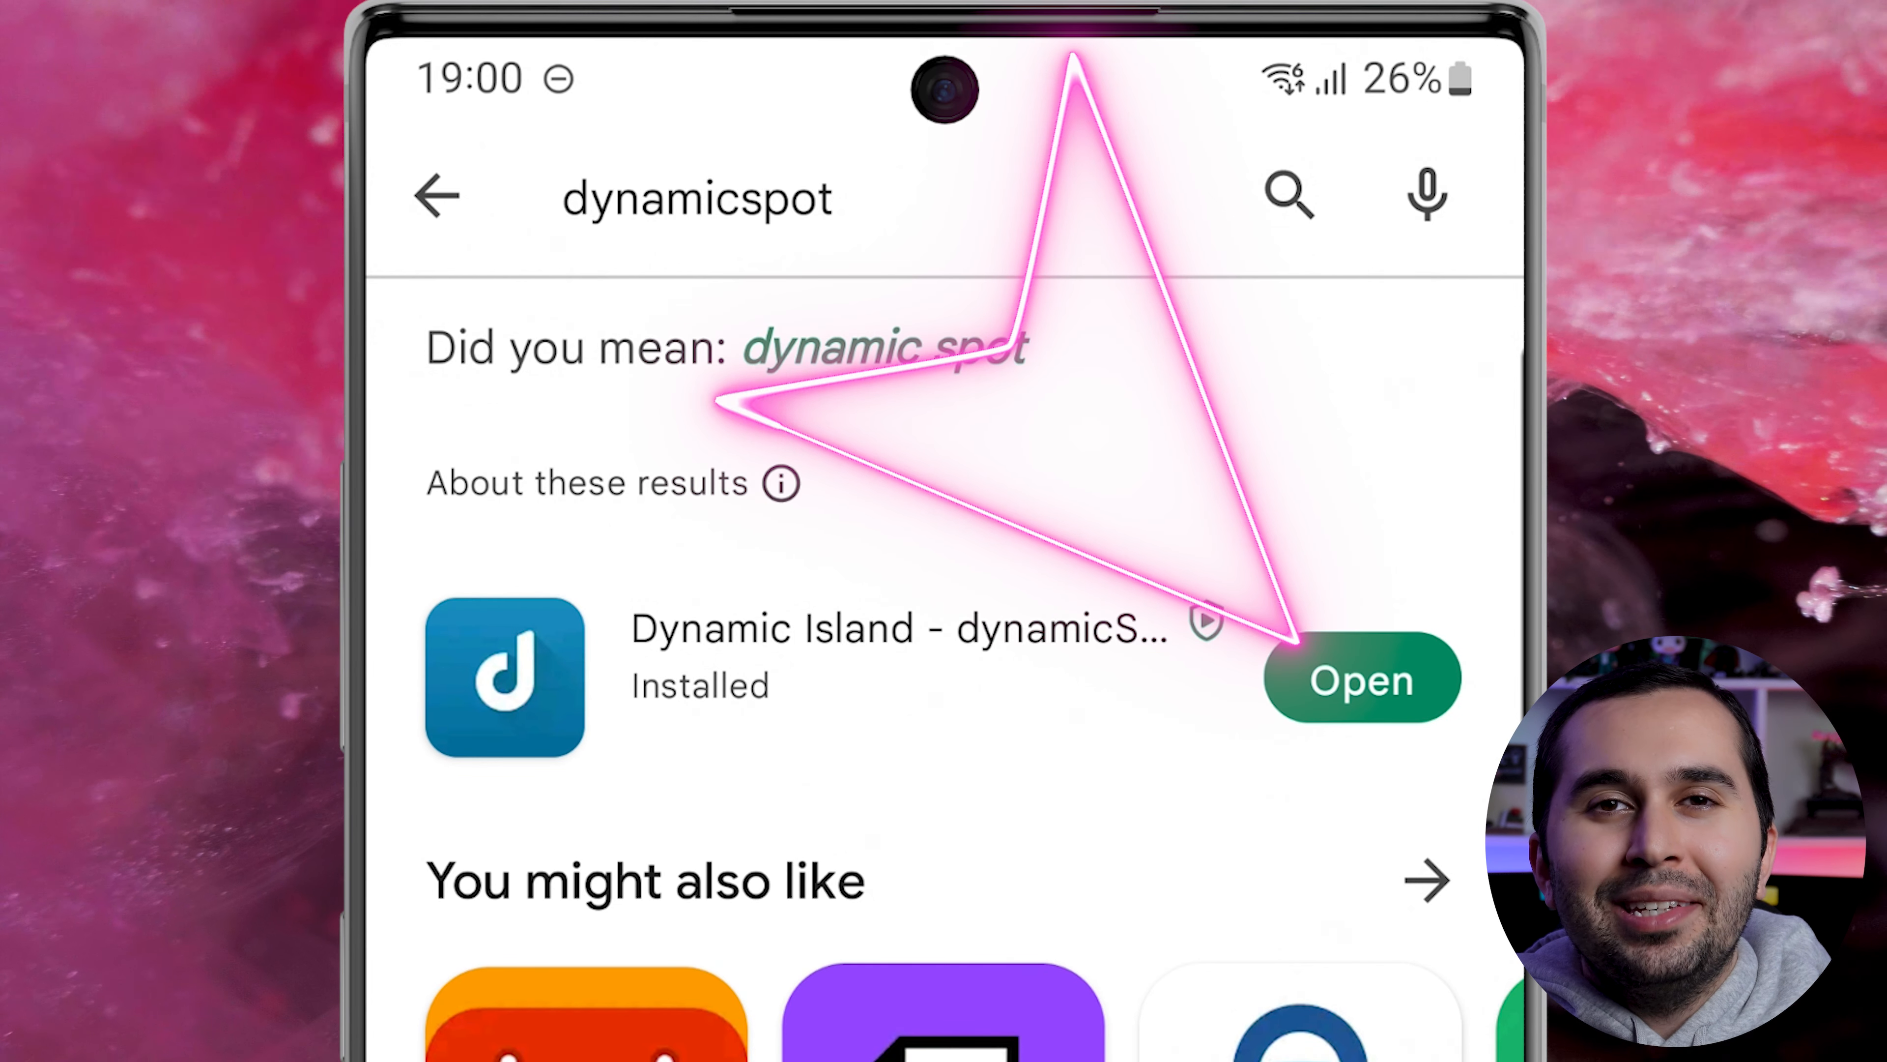
Launch dynamicSpot, pass the welcome screen, and allow ALL apps to trigger the popup
click(1361, 679)
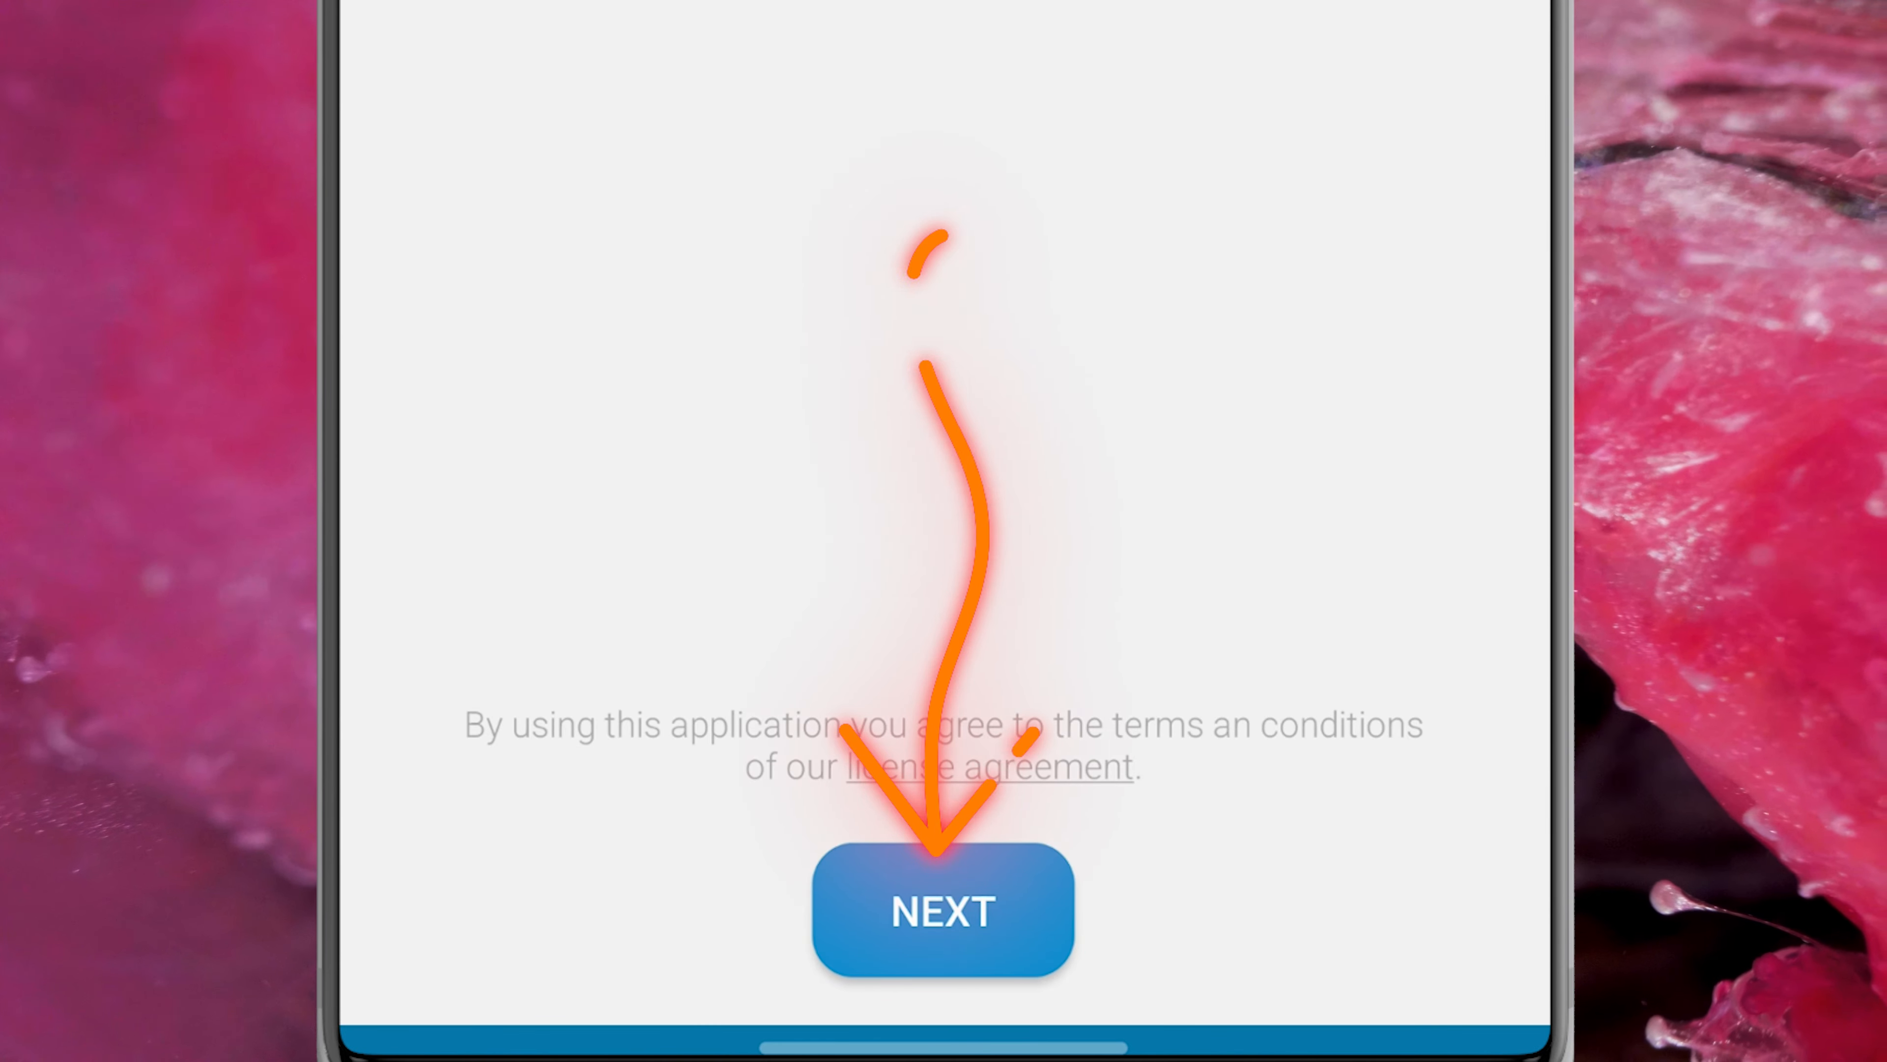
click(943, 910)
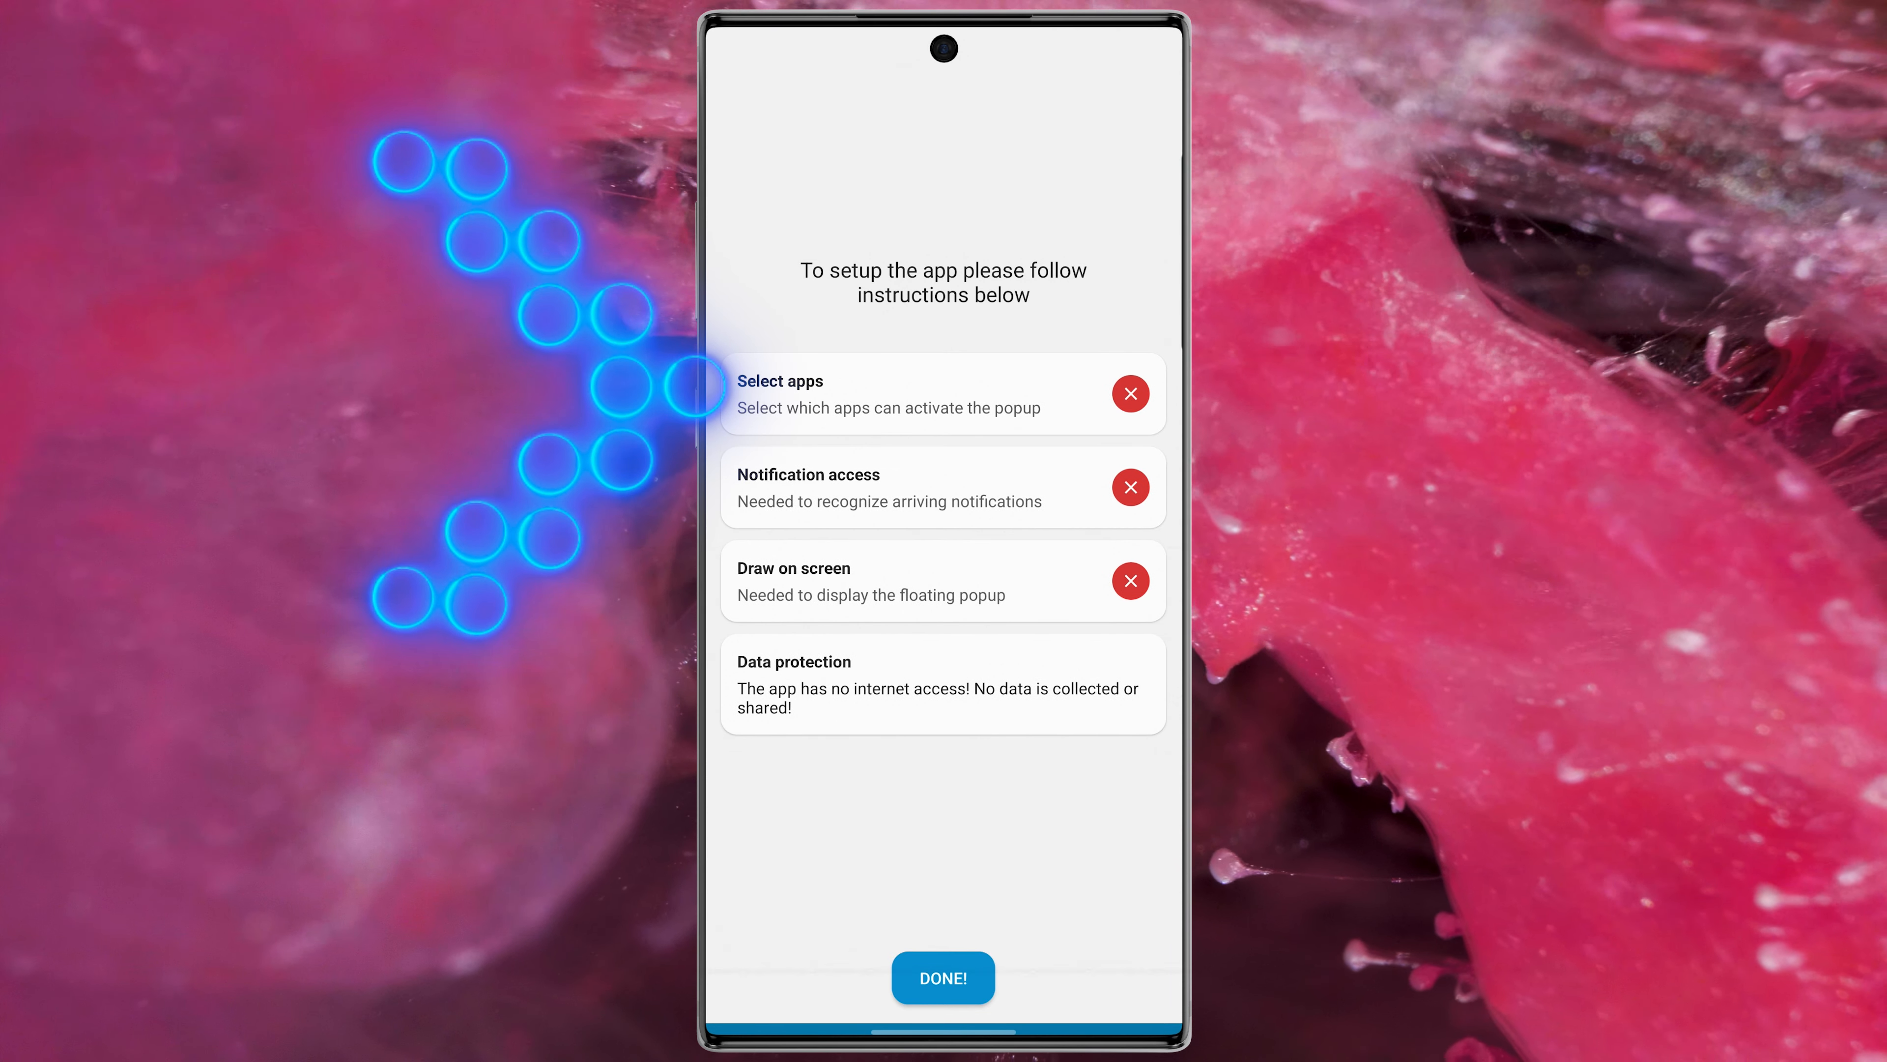
click(943, 393)
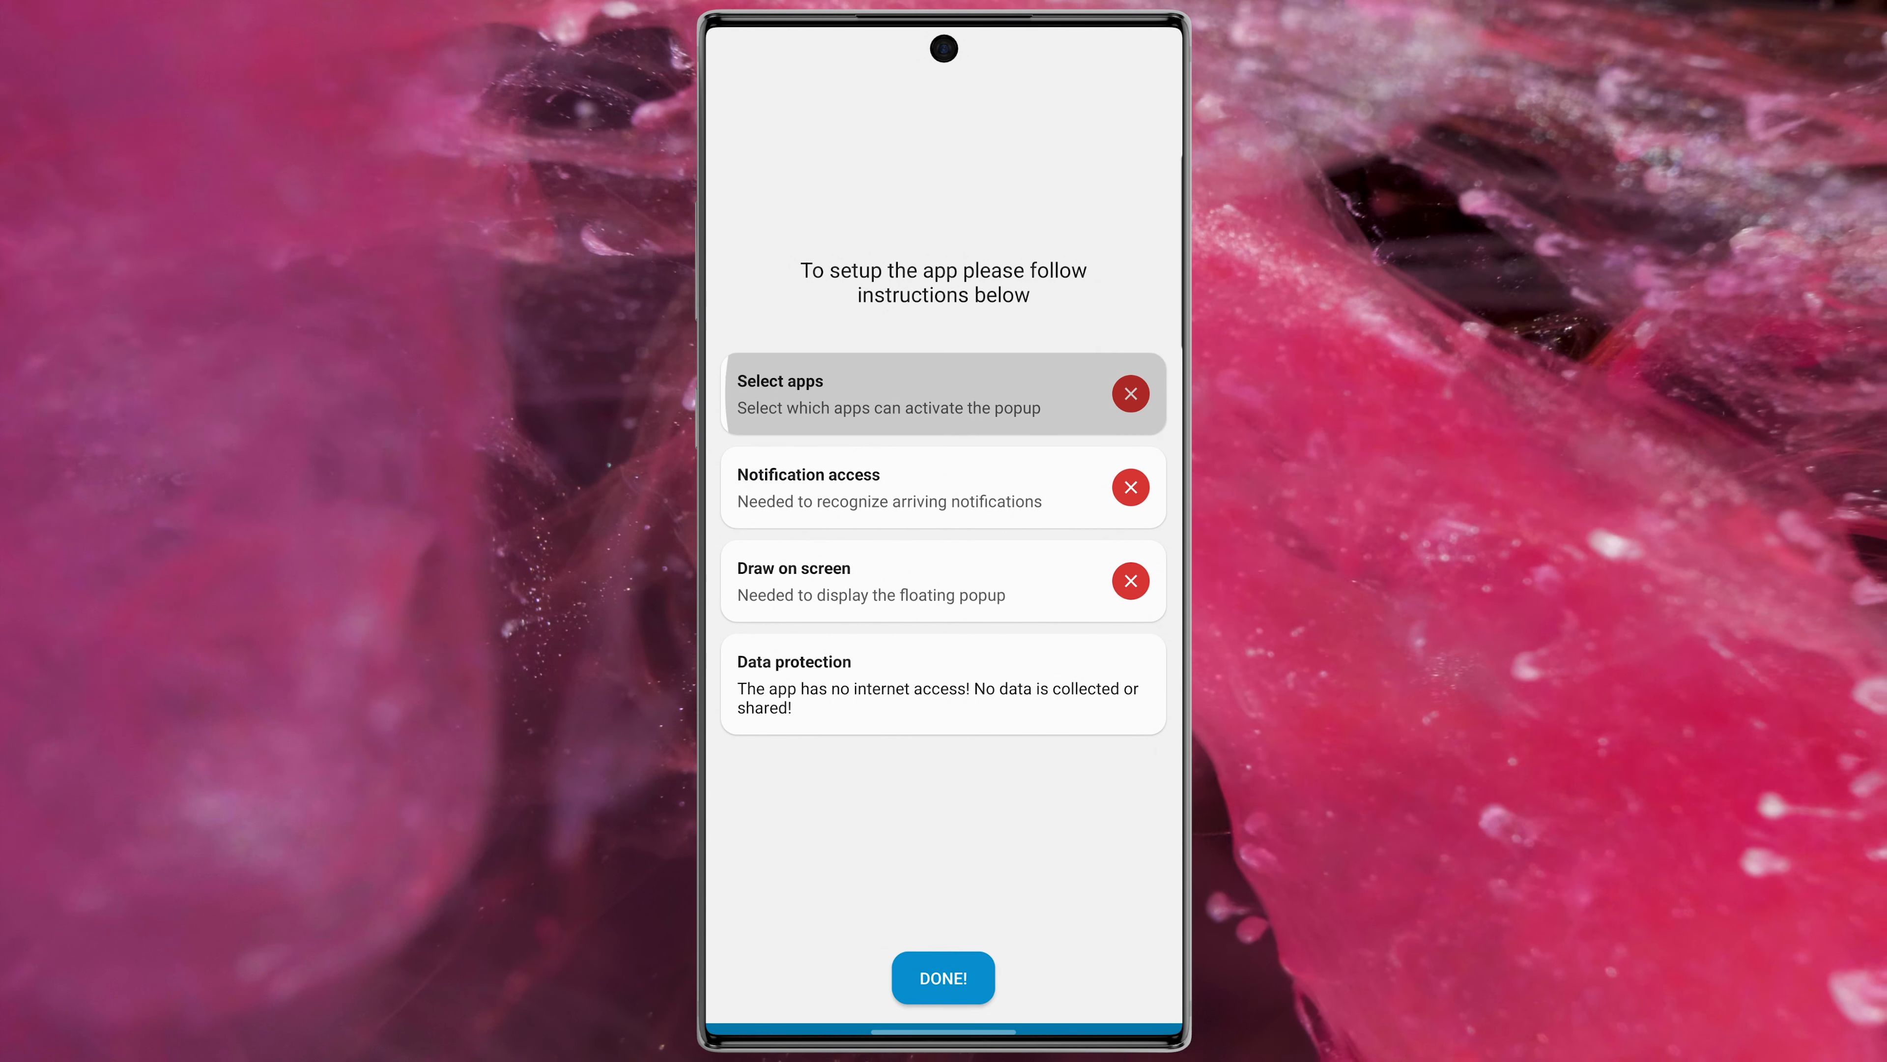
click(890, 393)
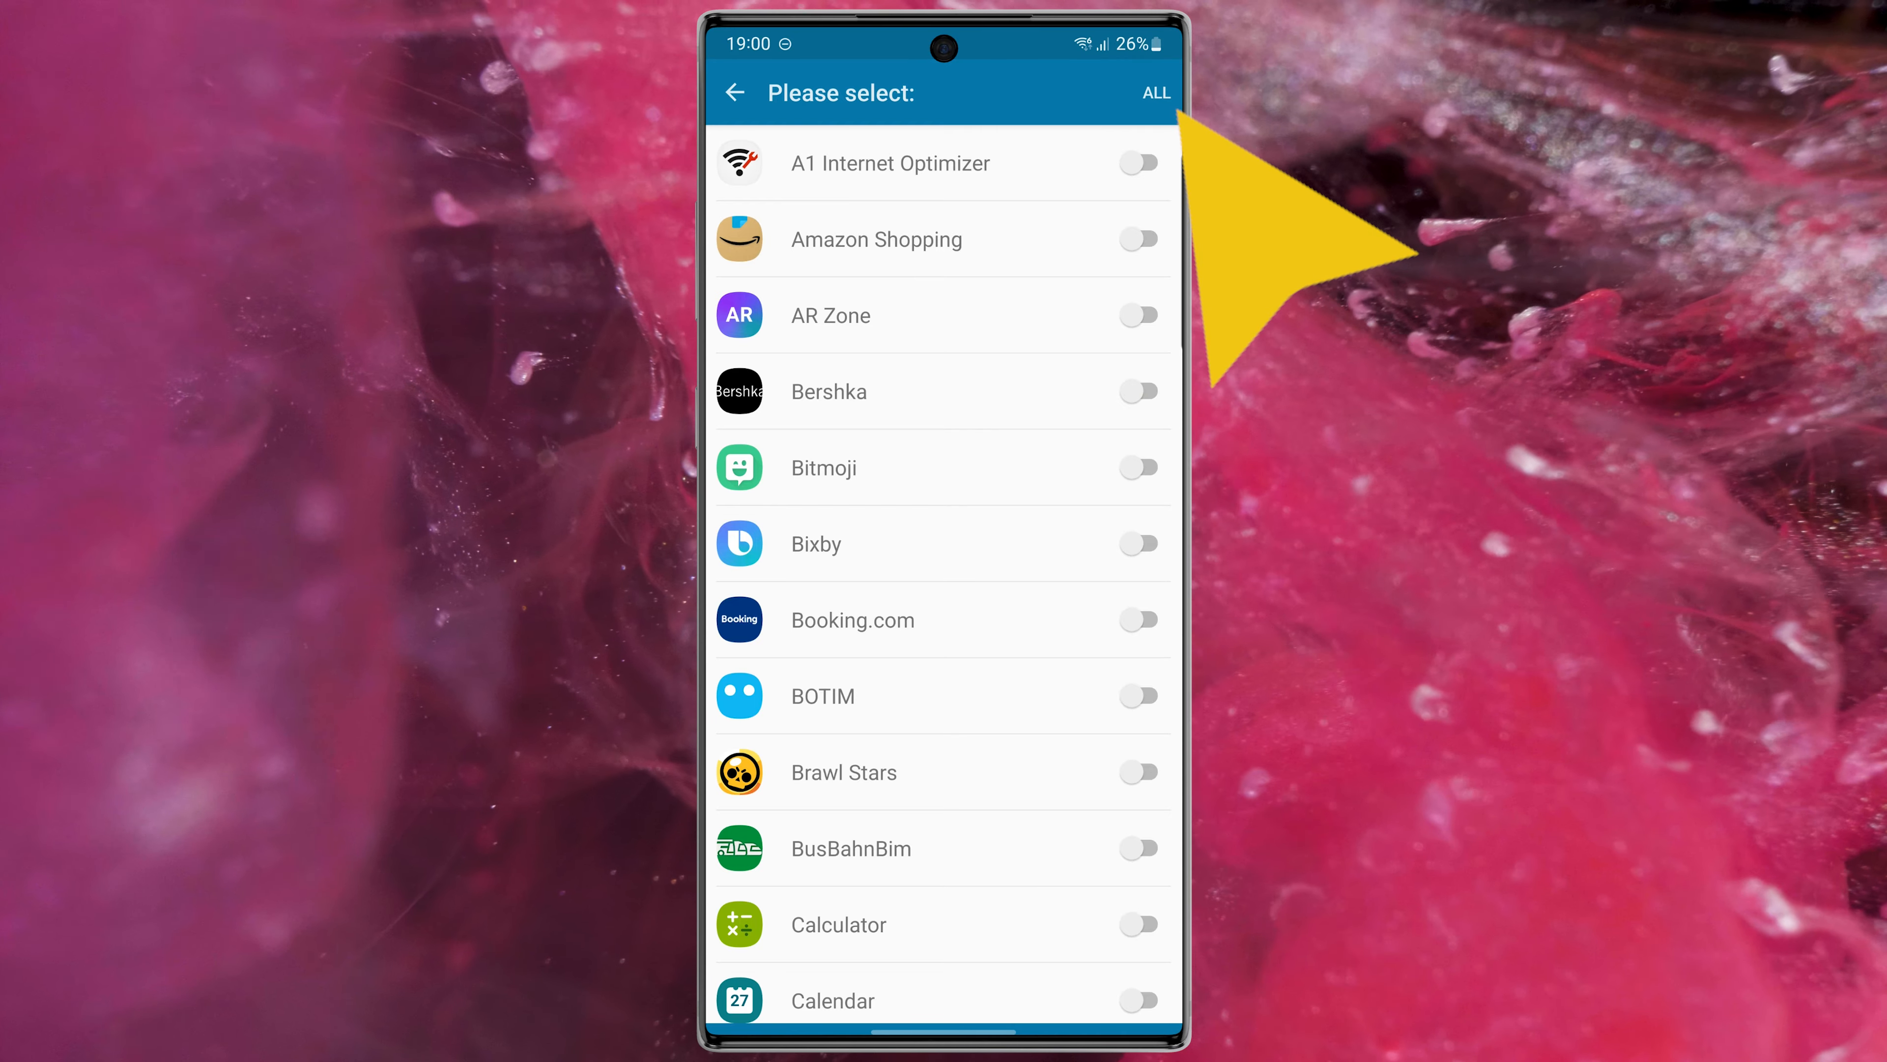
click(1153, 92)
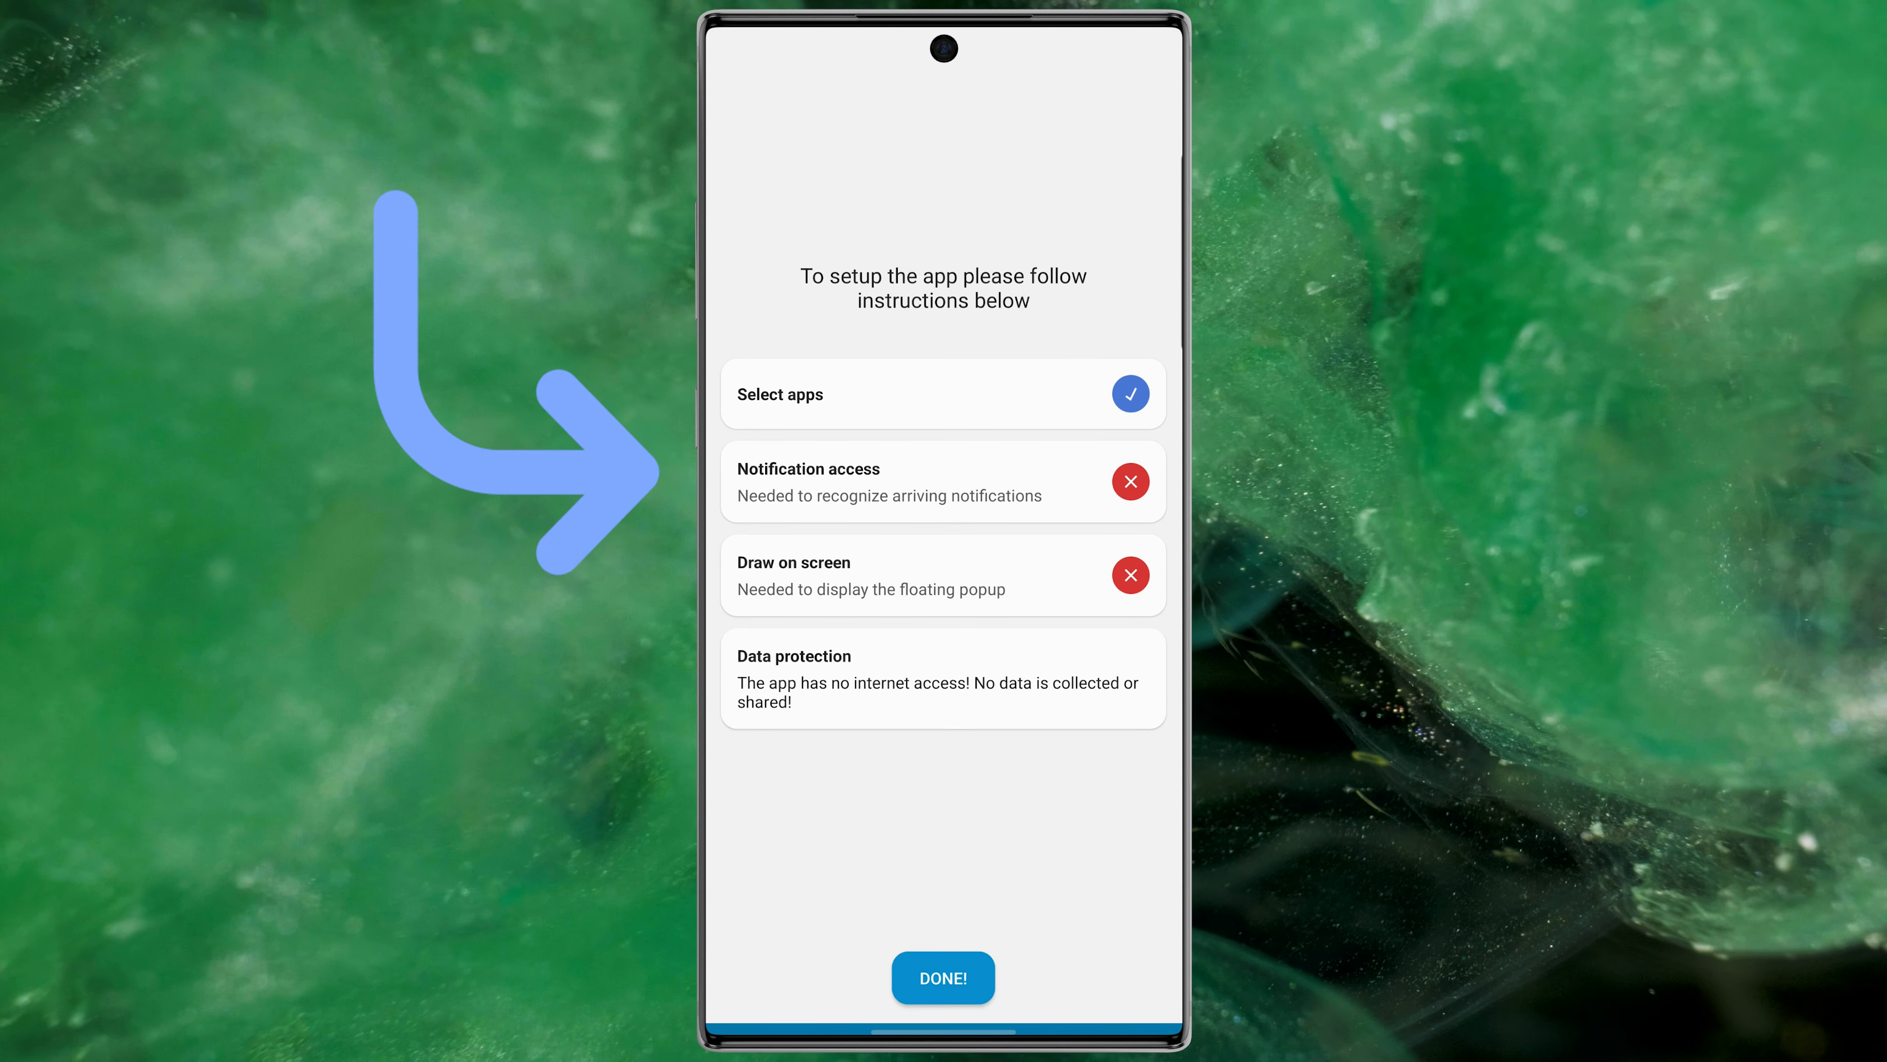
Grant dynamic Spot notification access in Android Settings and confirm with Allow
click(943, 482)
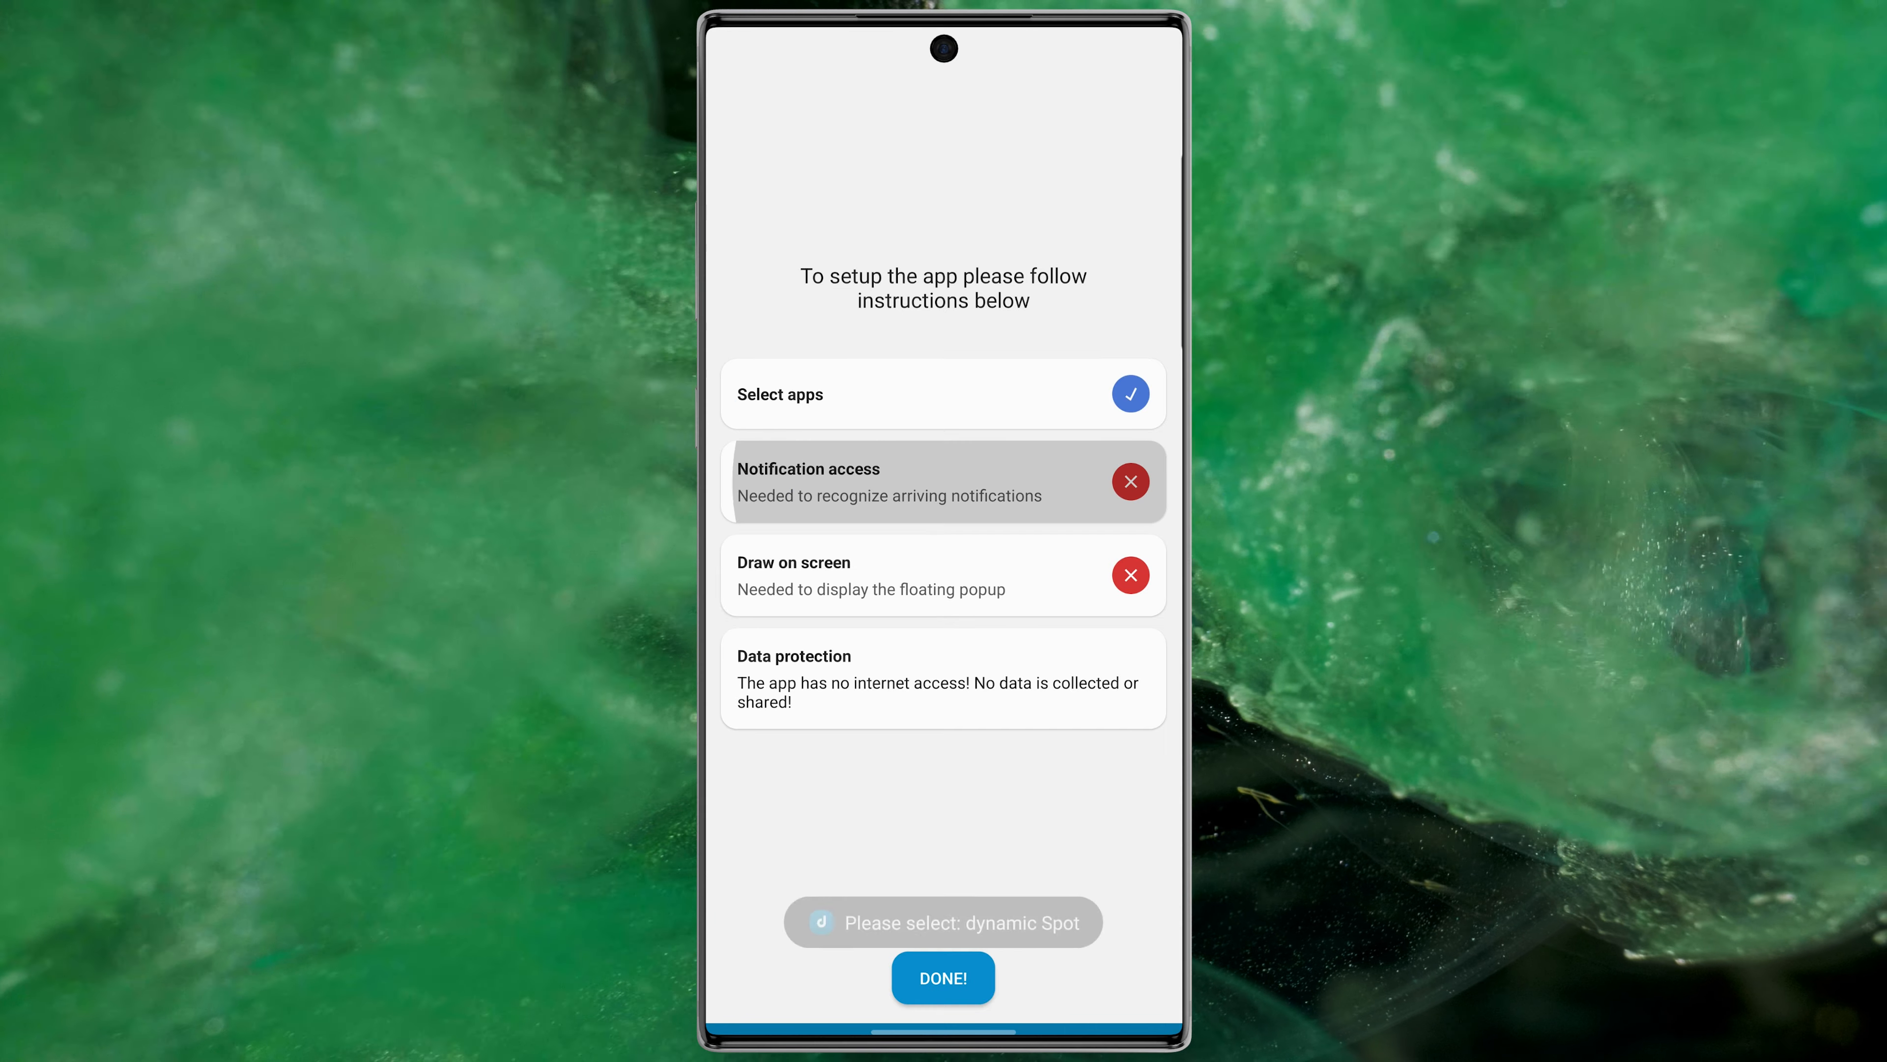
click(942, 480)
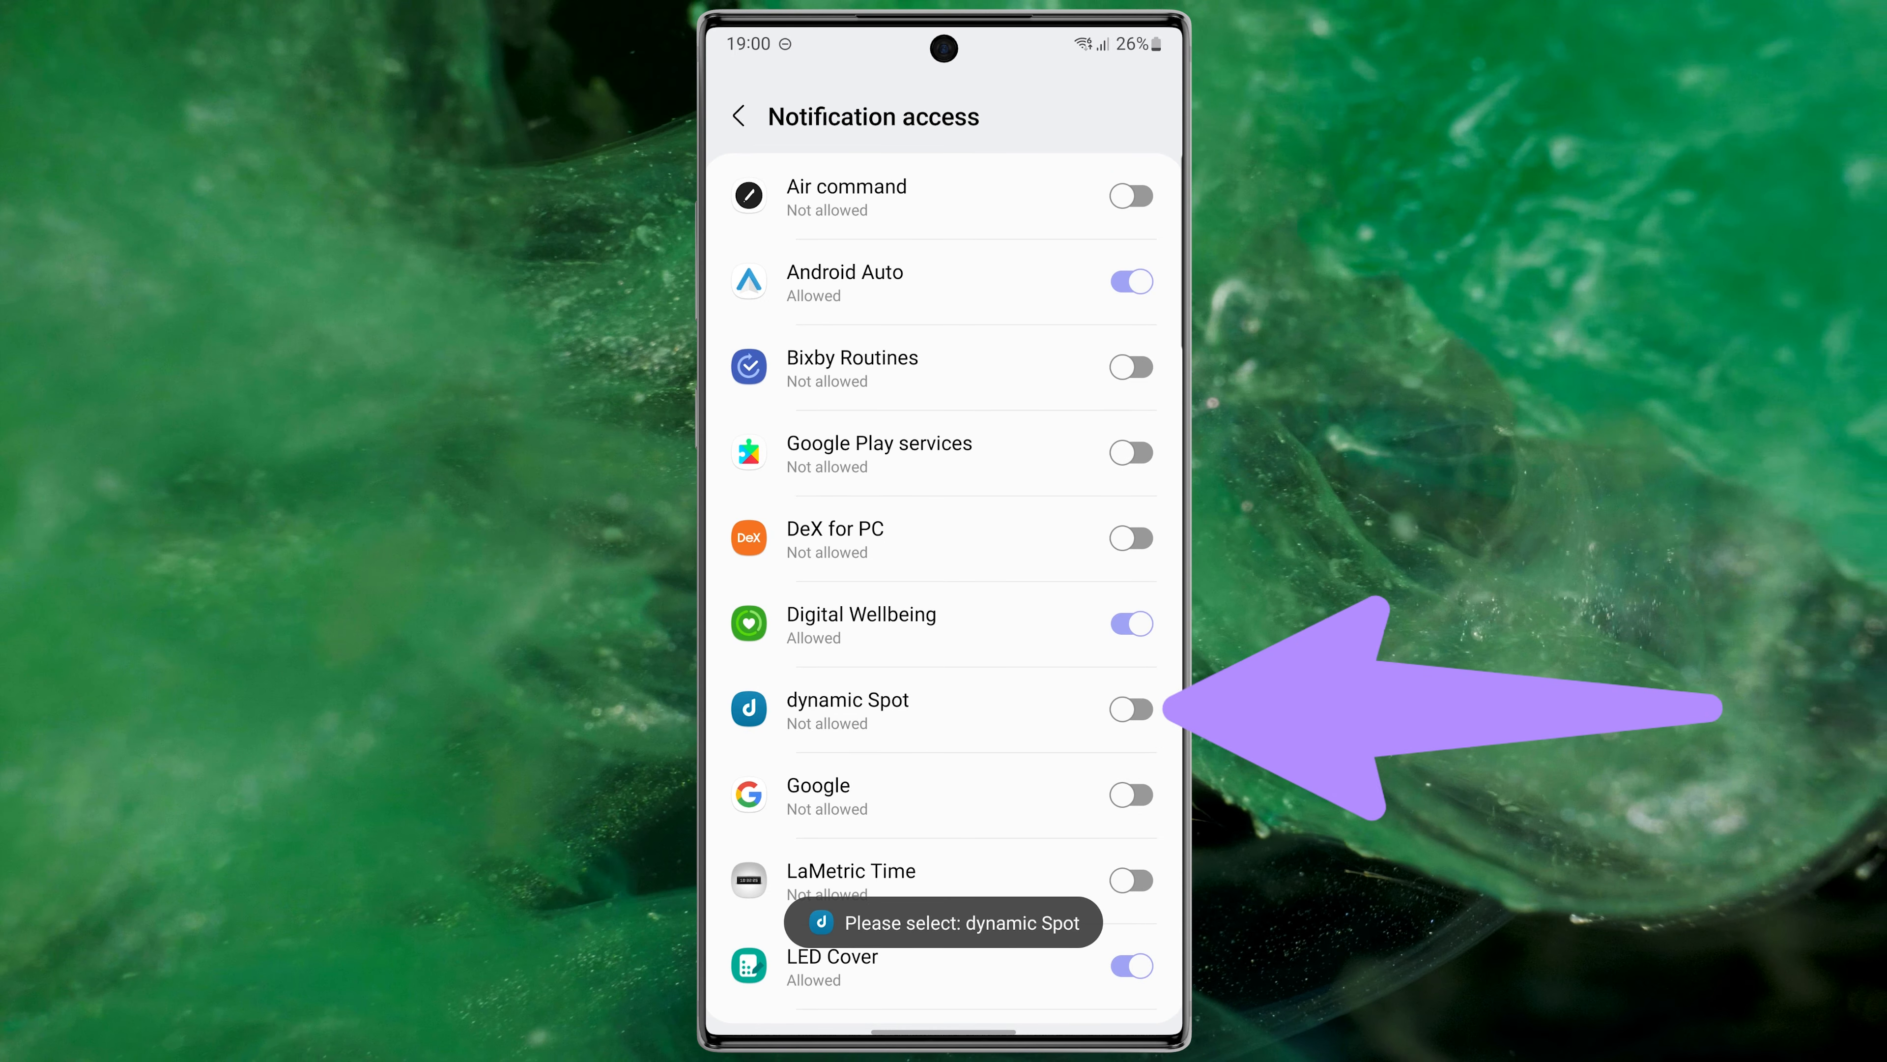
click(1128, 708)
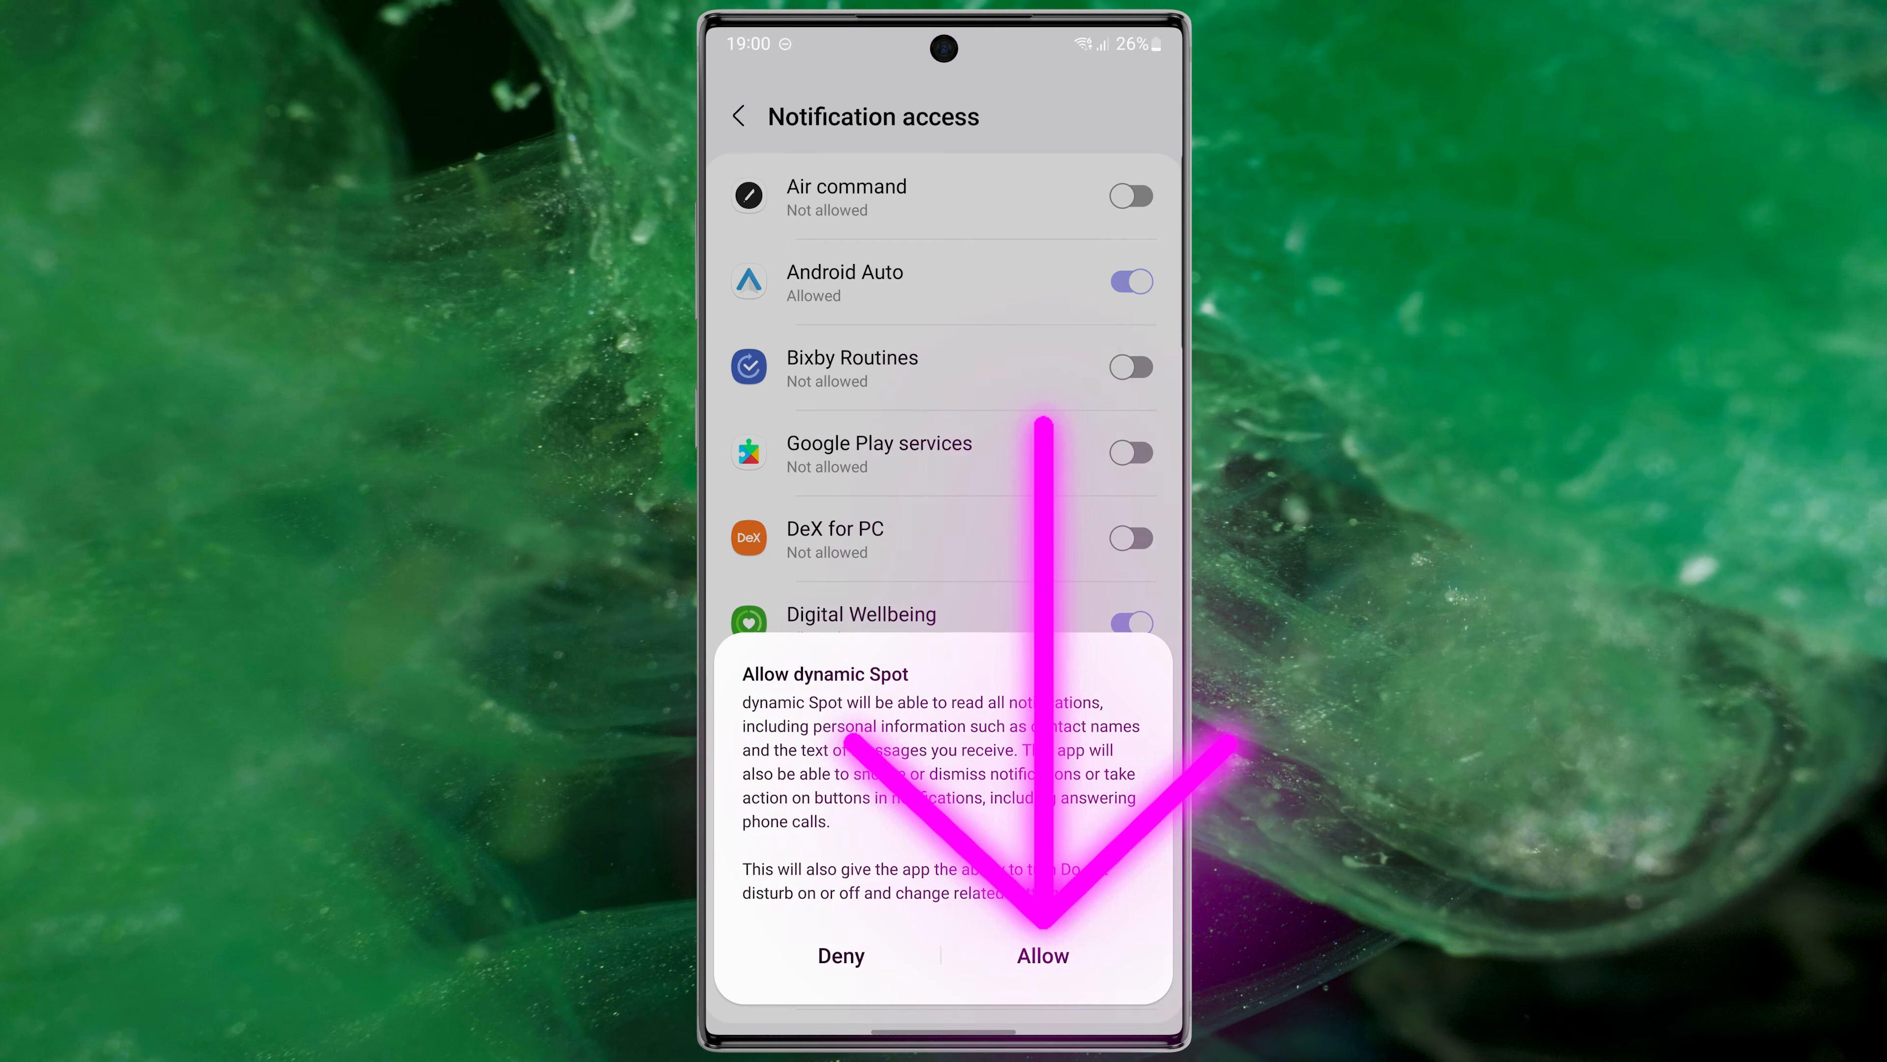
click(1041, 955)
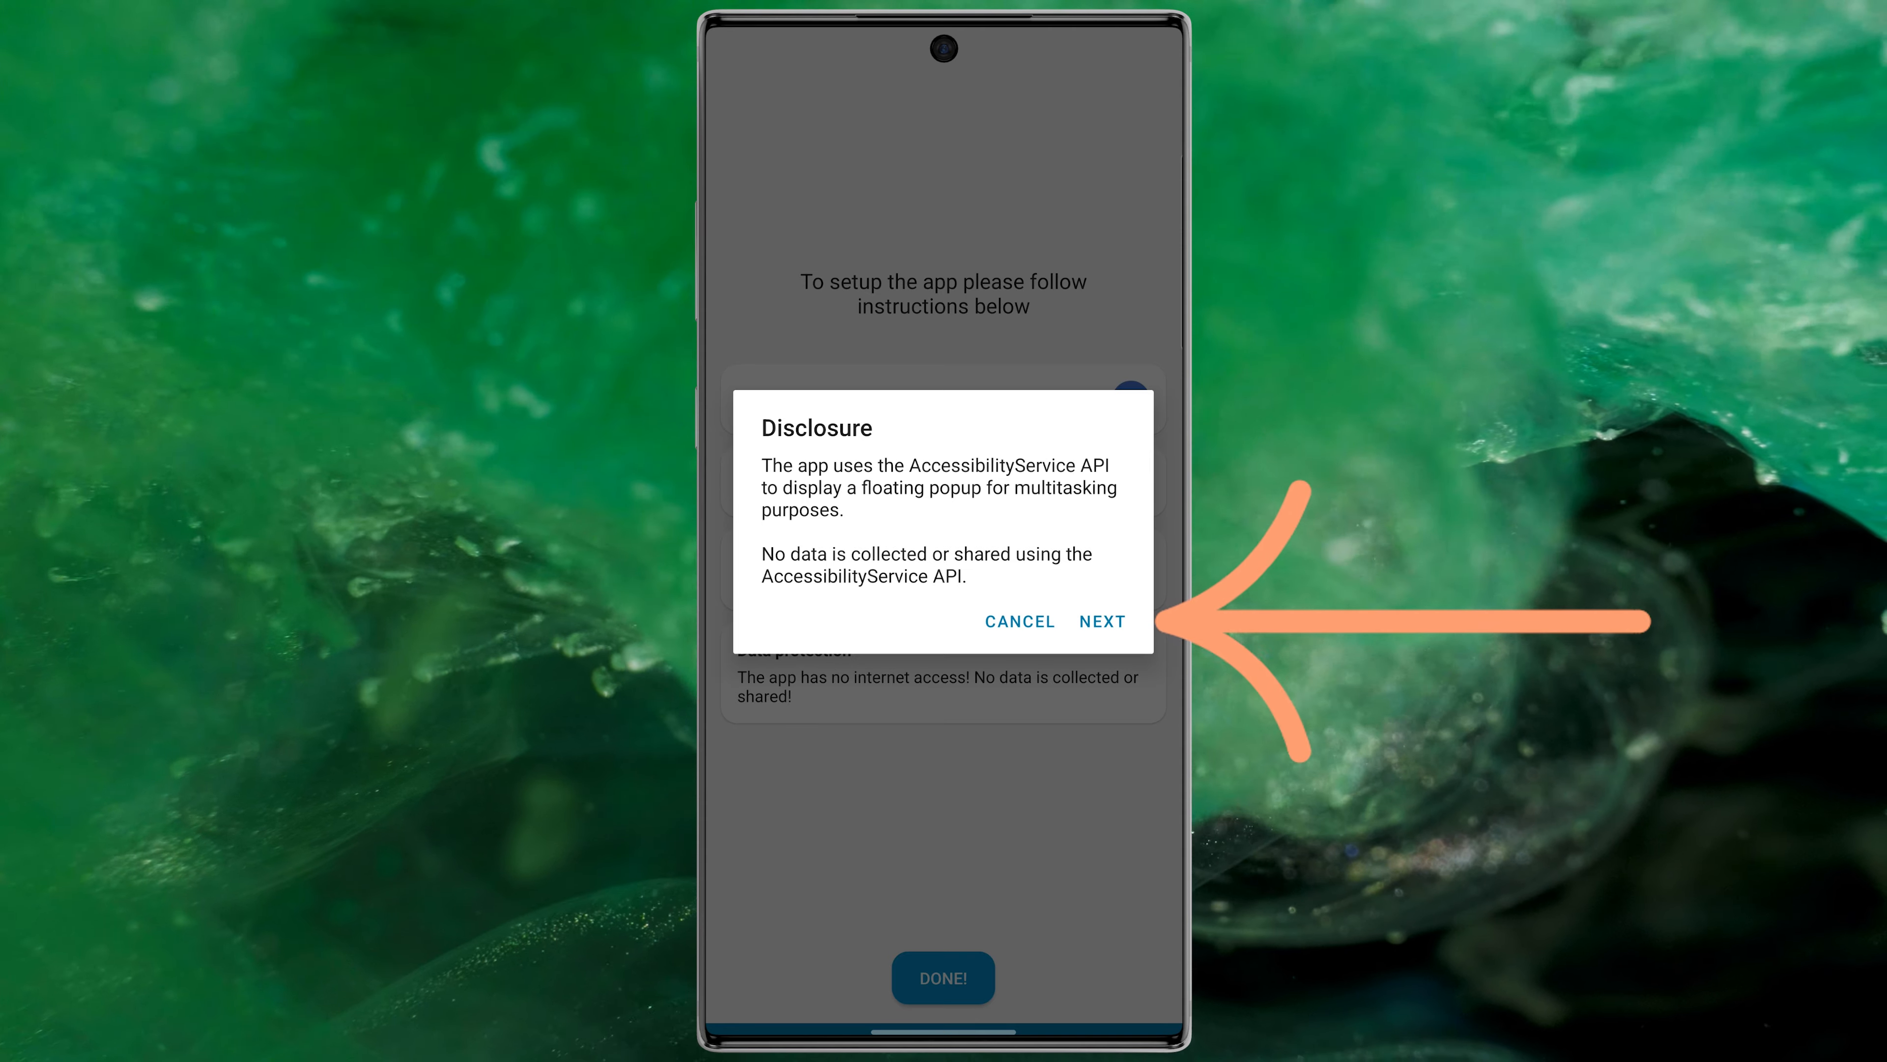
Accept the disclosure and enable dynamic Spot's accessibility service with full control
click(1101, 621)
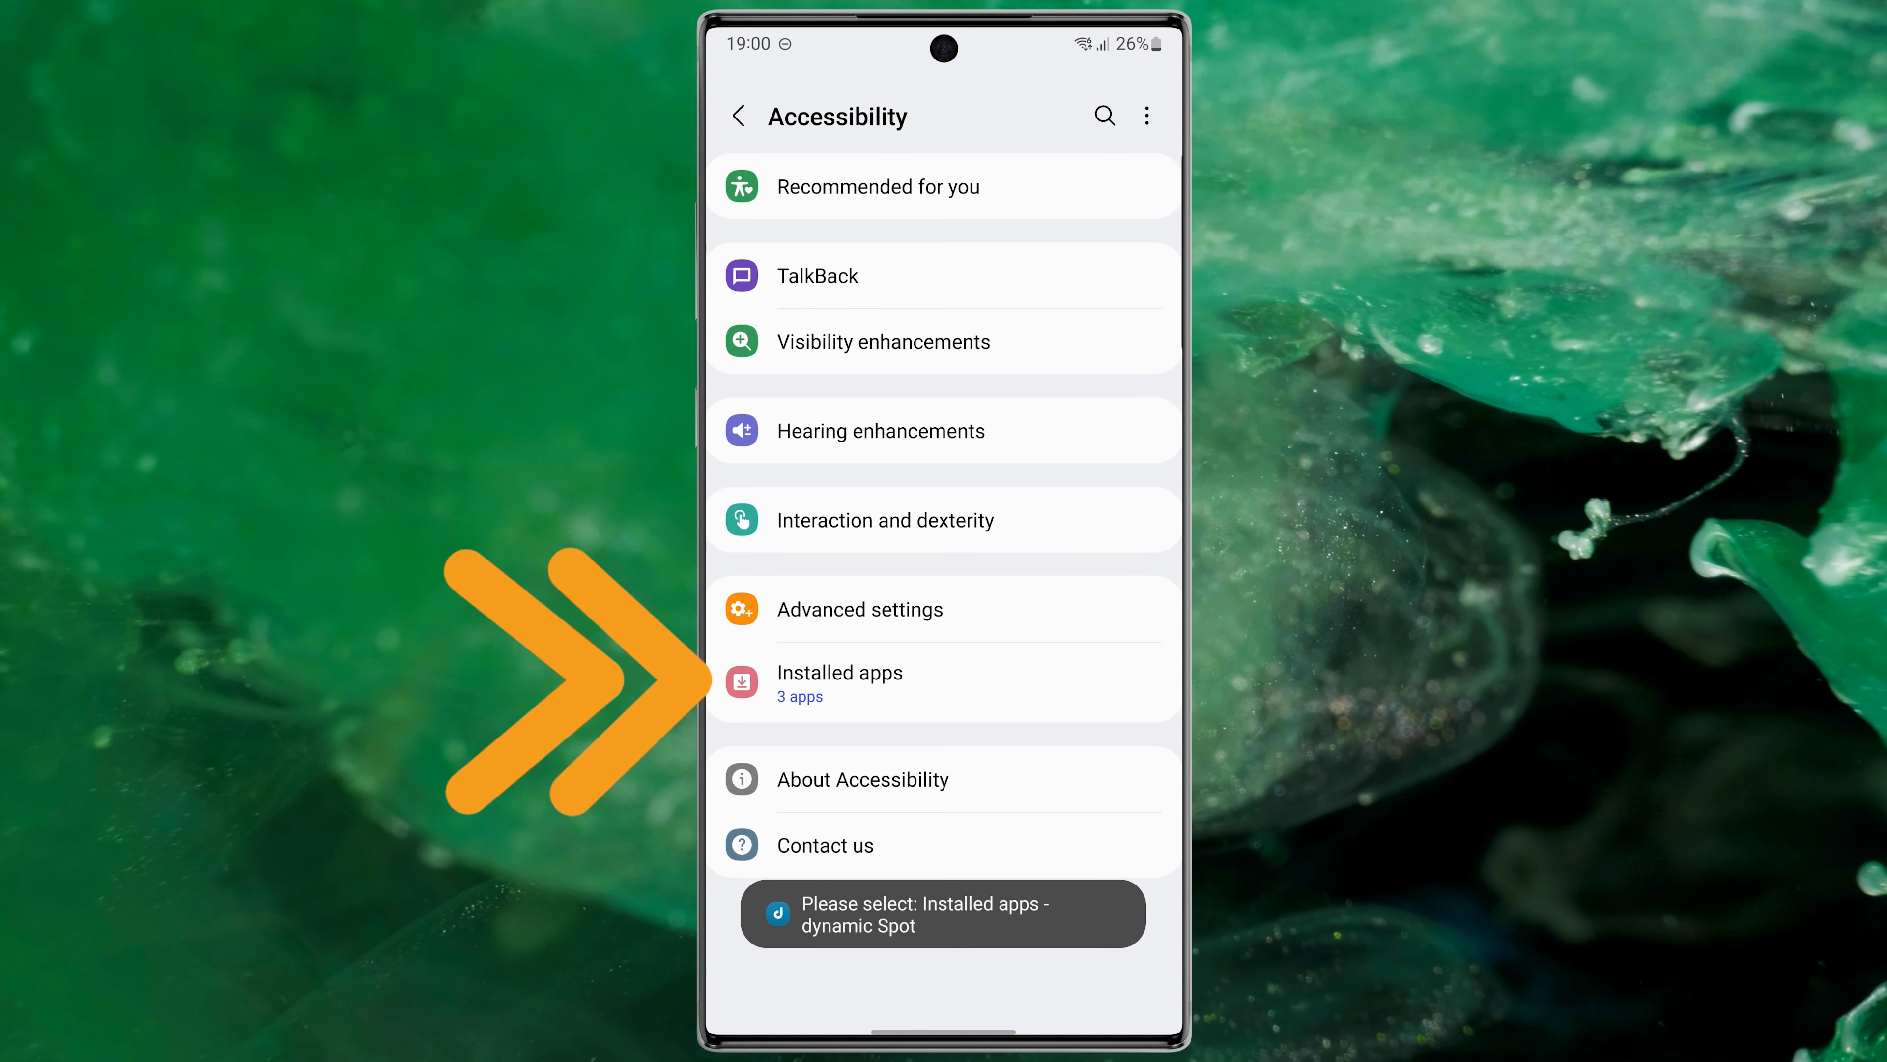
click(839, 671)
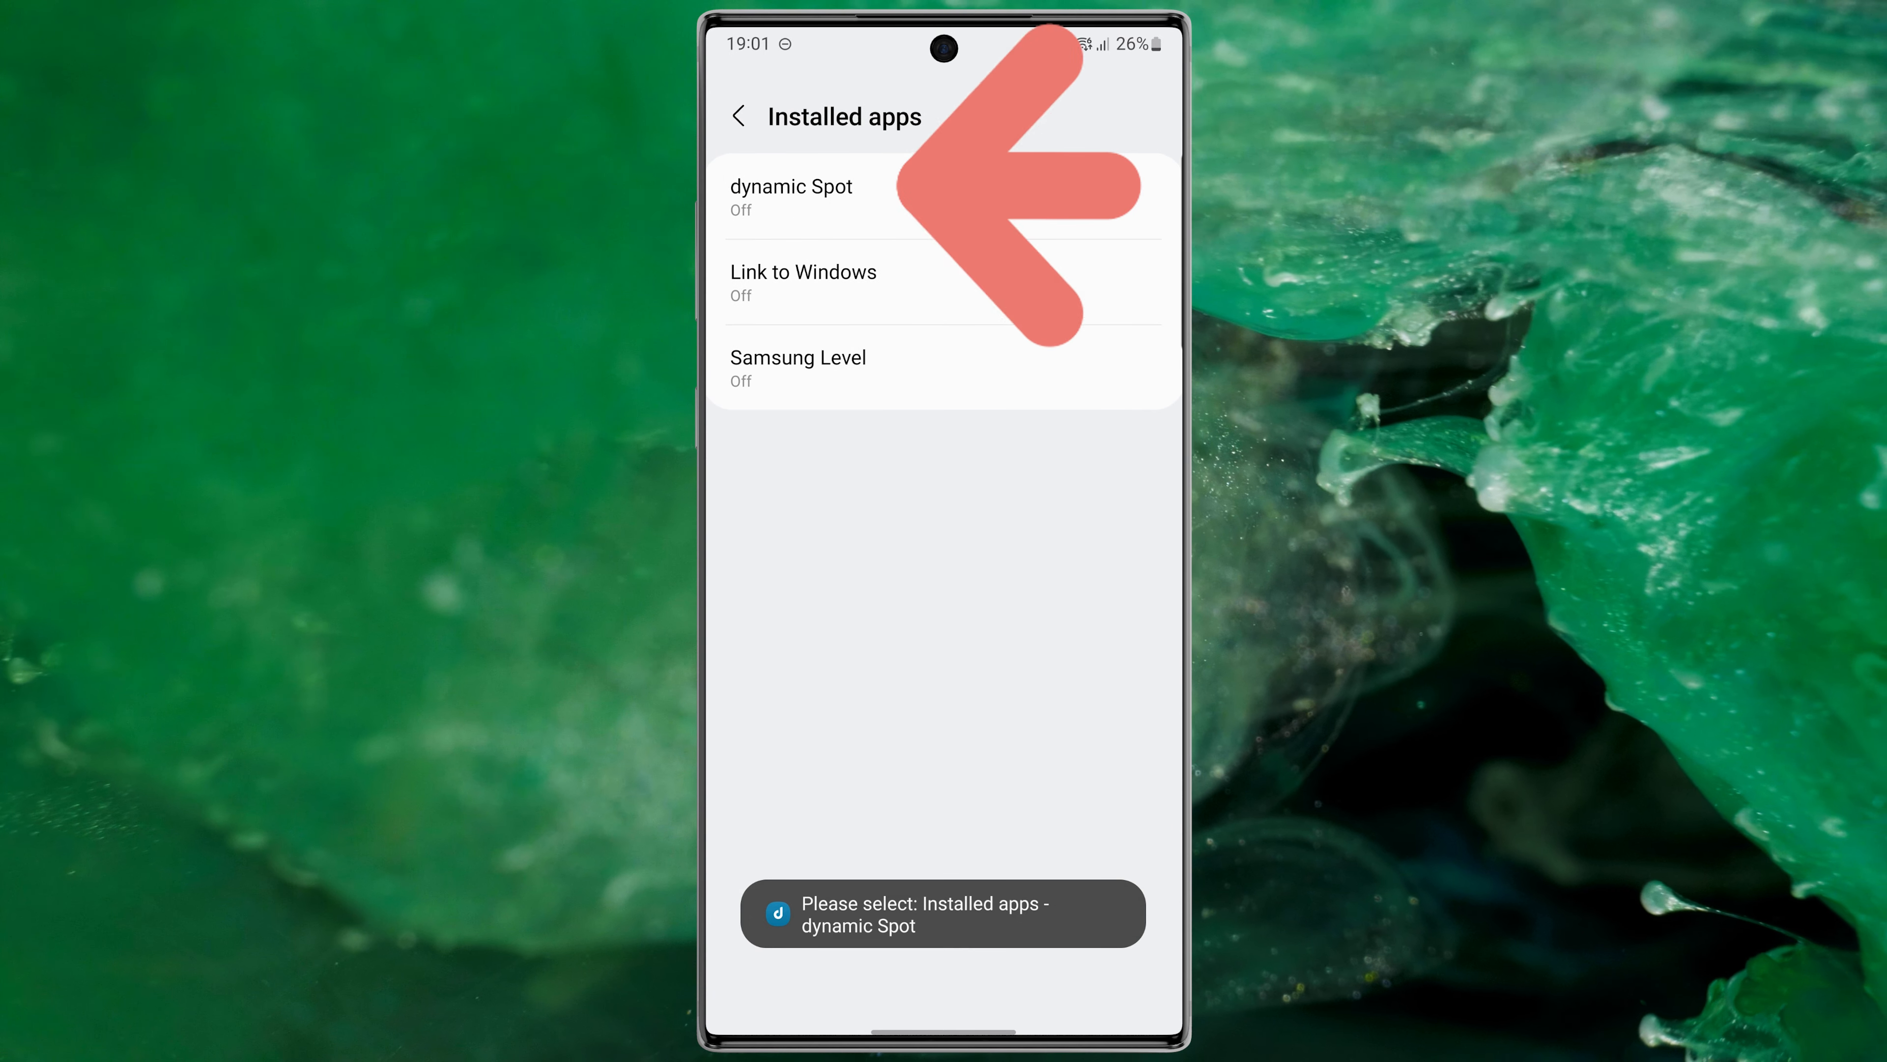
click(789, 196)
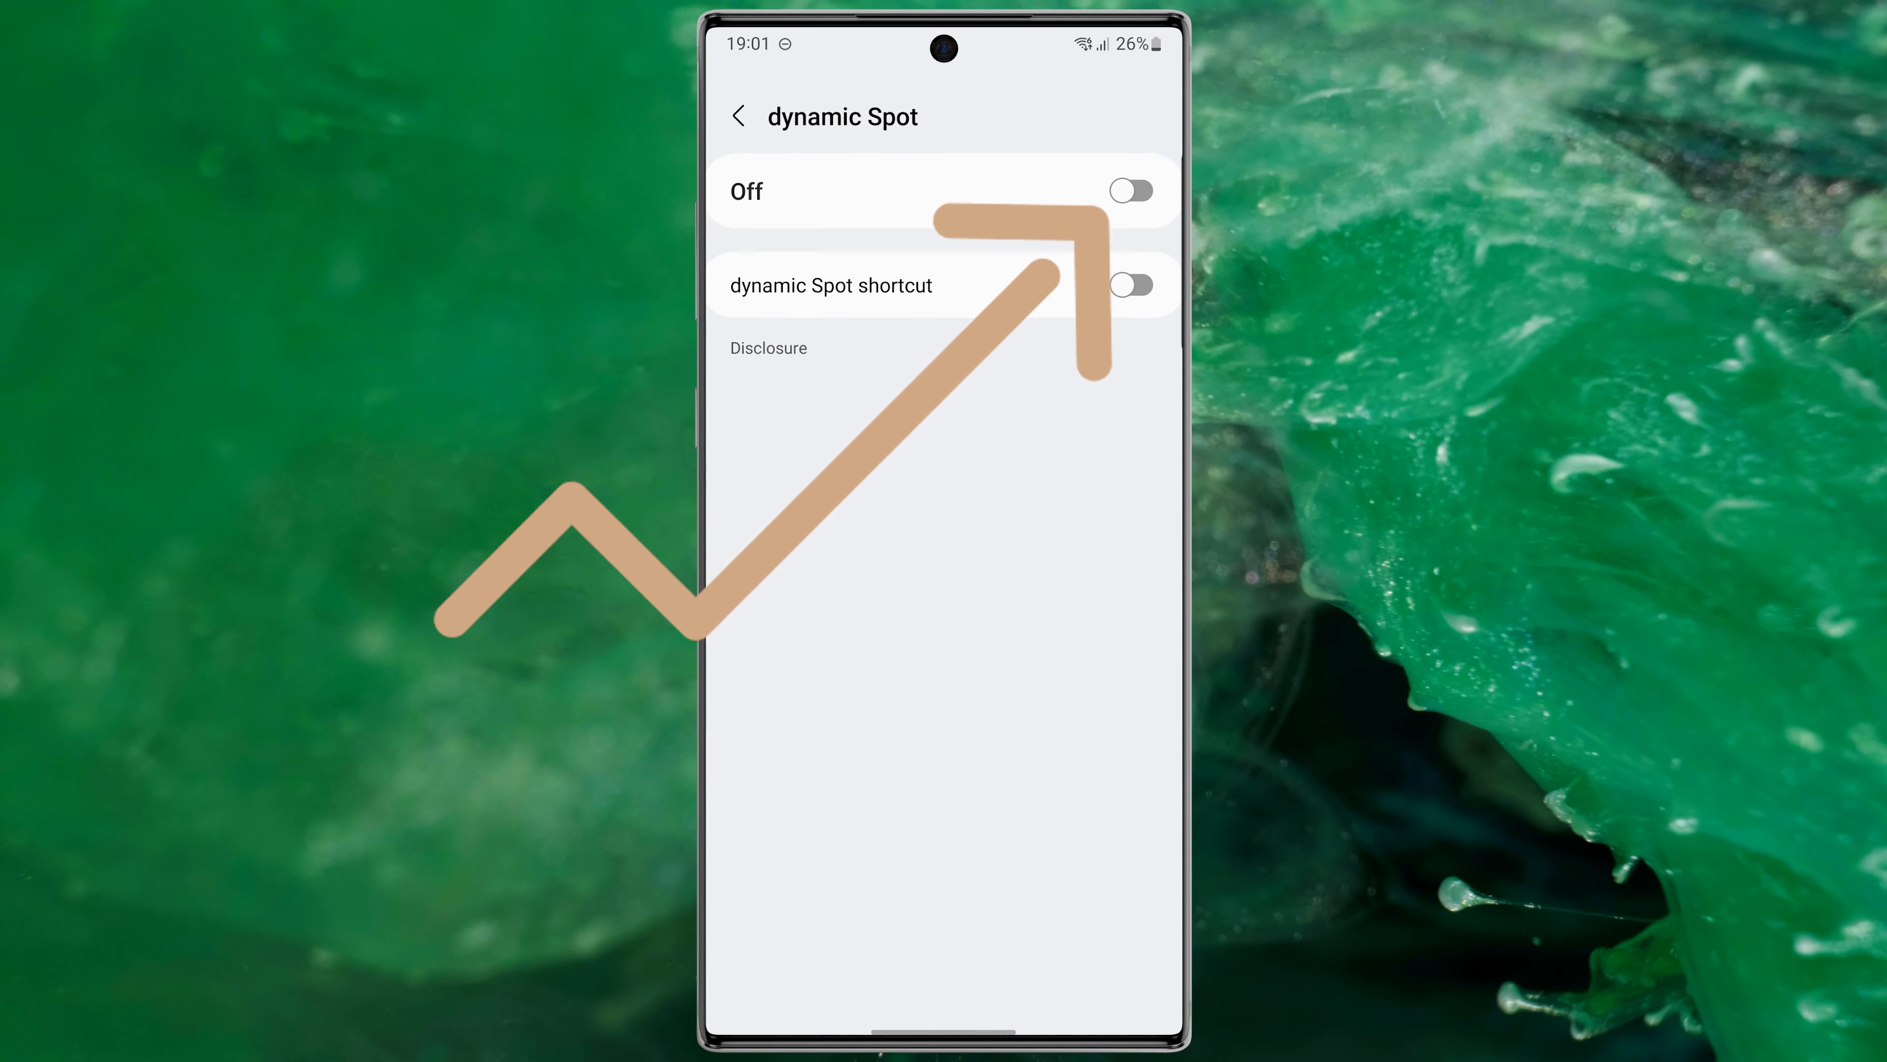
click(1130, 191)
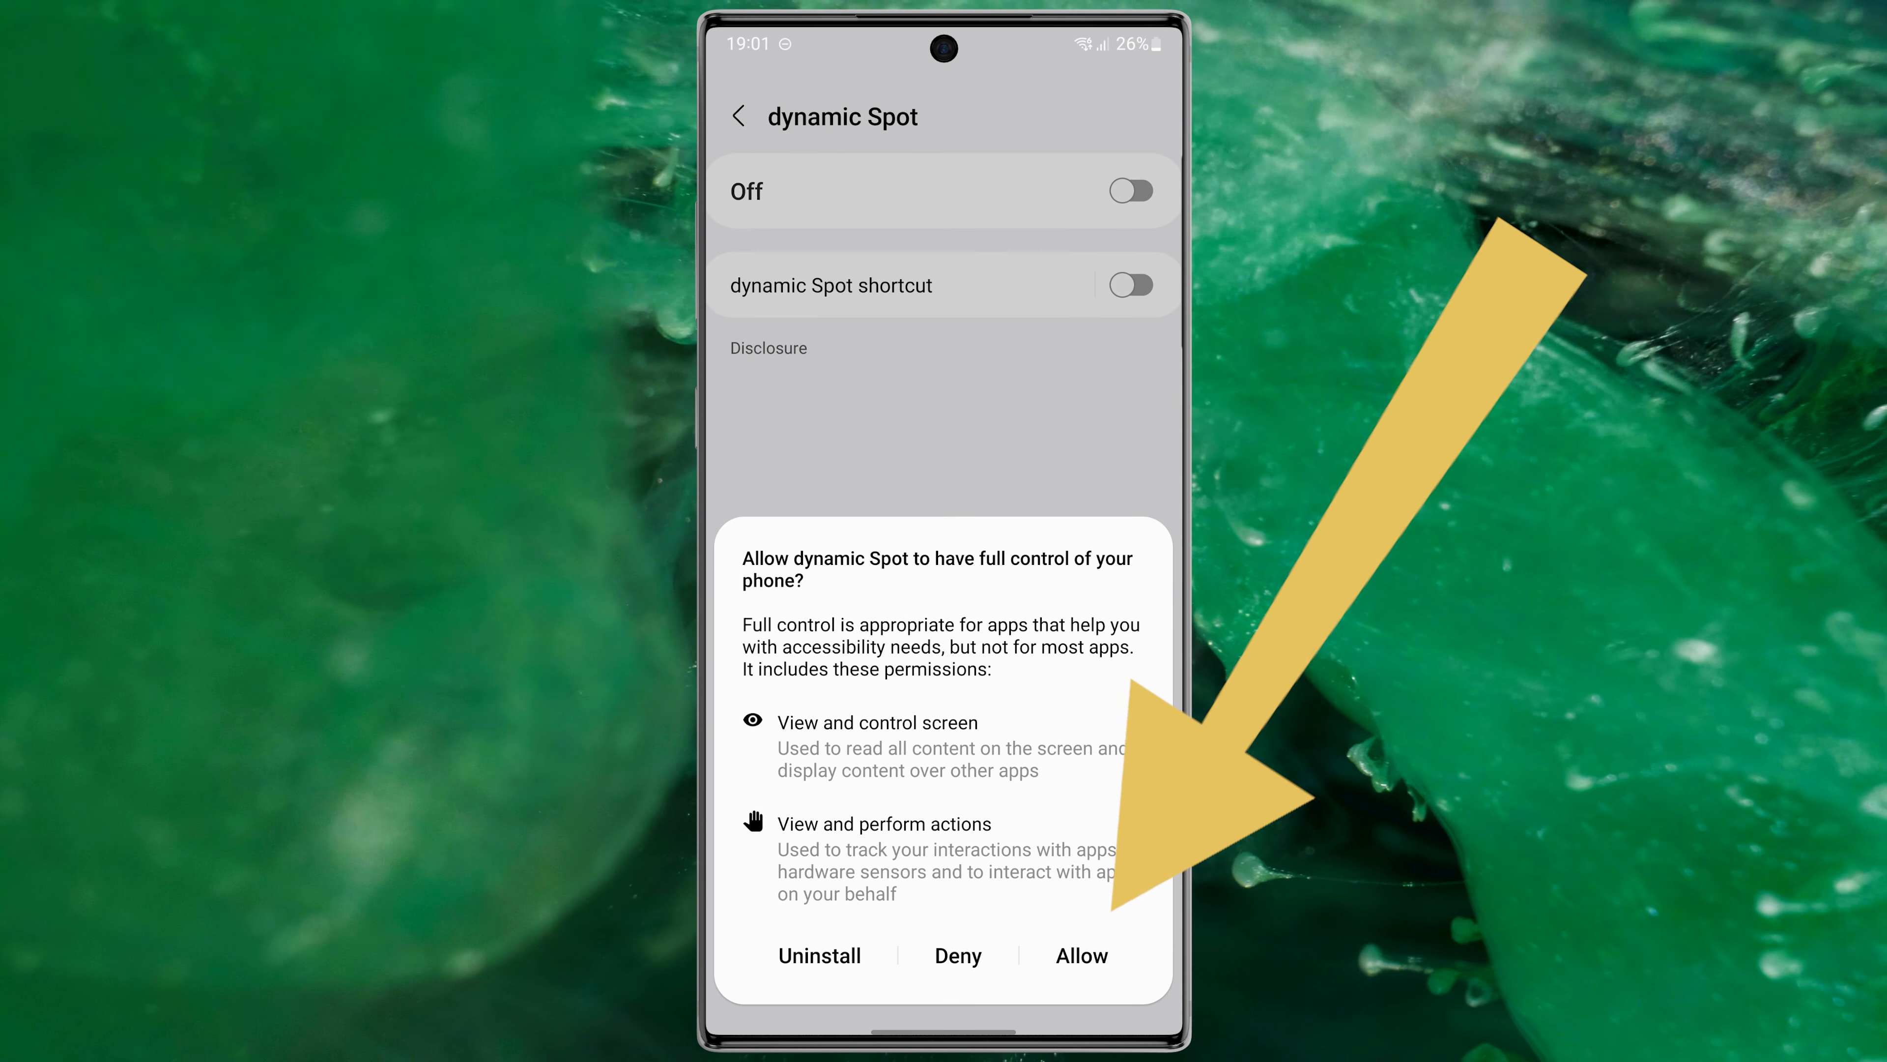
click(1079, 954)
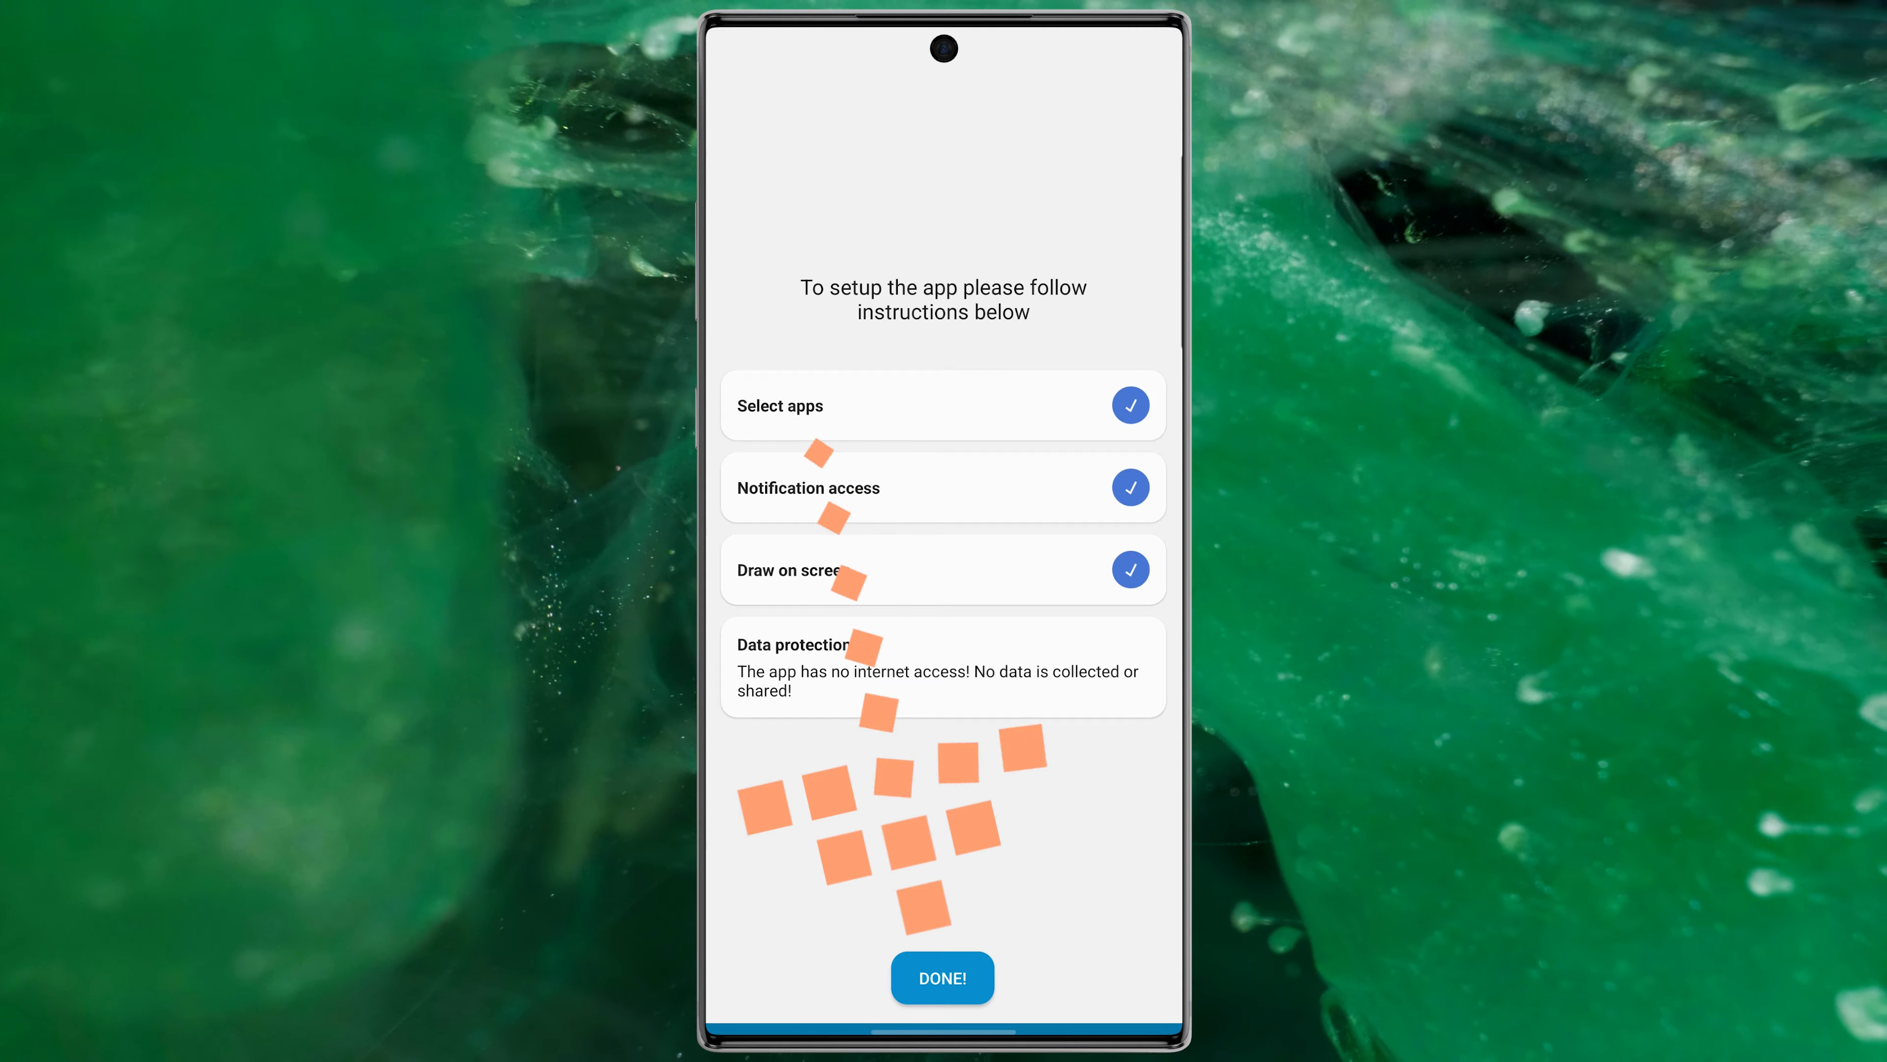
Finish setup with DONE! and go to Popup settings > Dimensions for the size offset
click(941, 977)
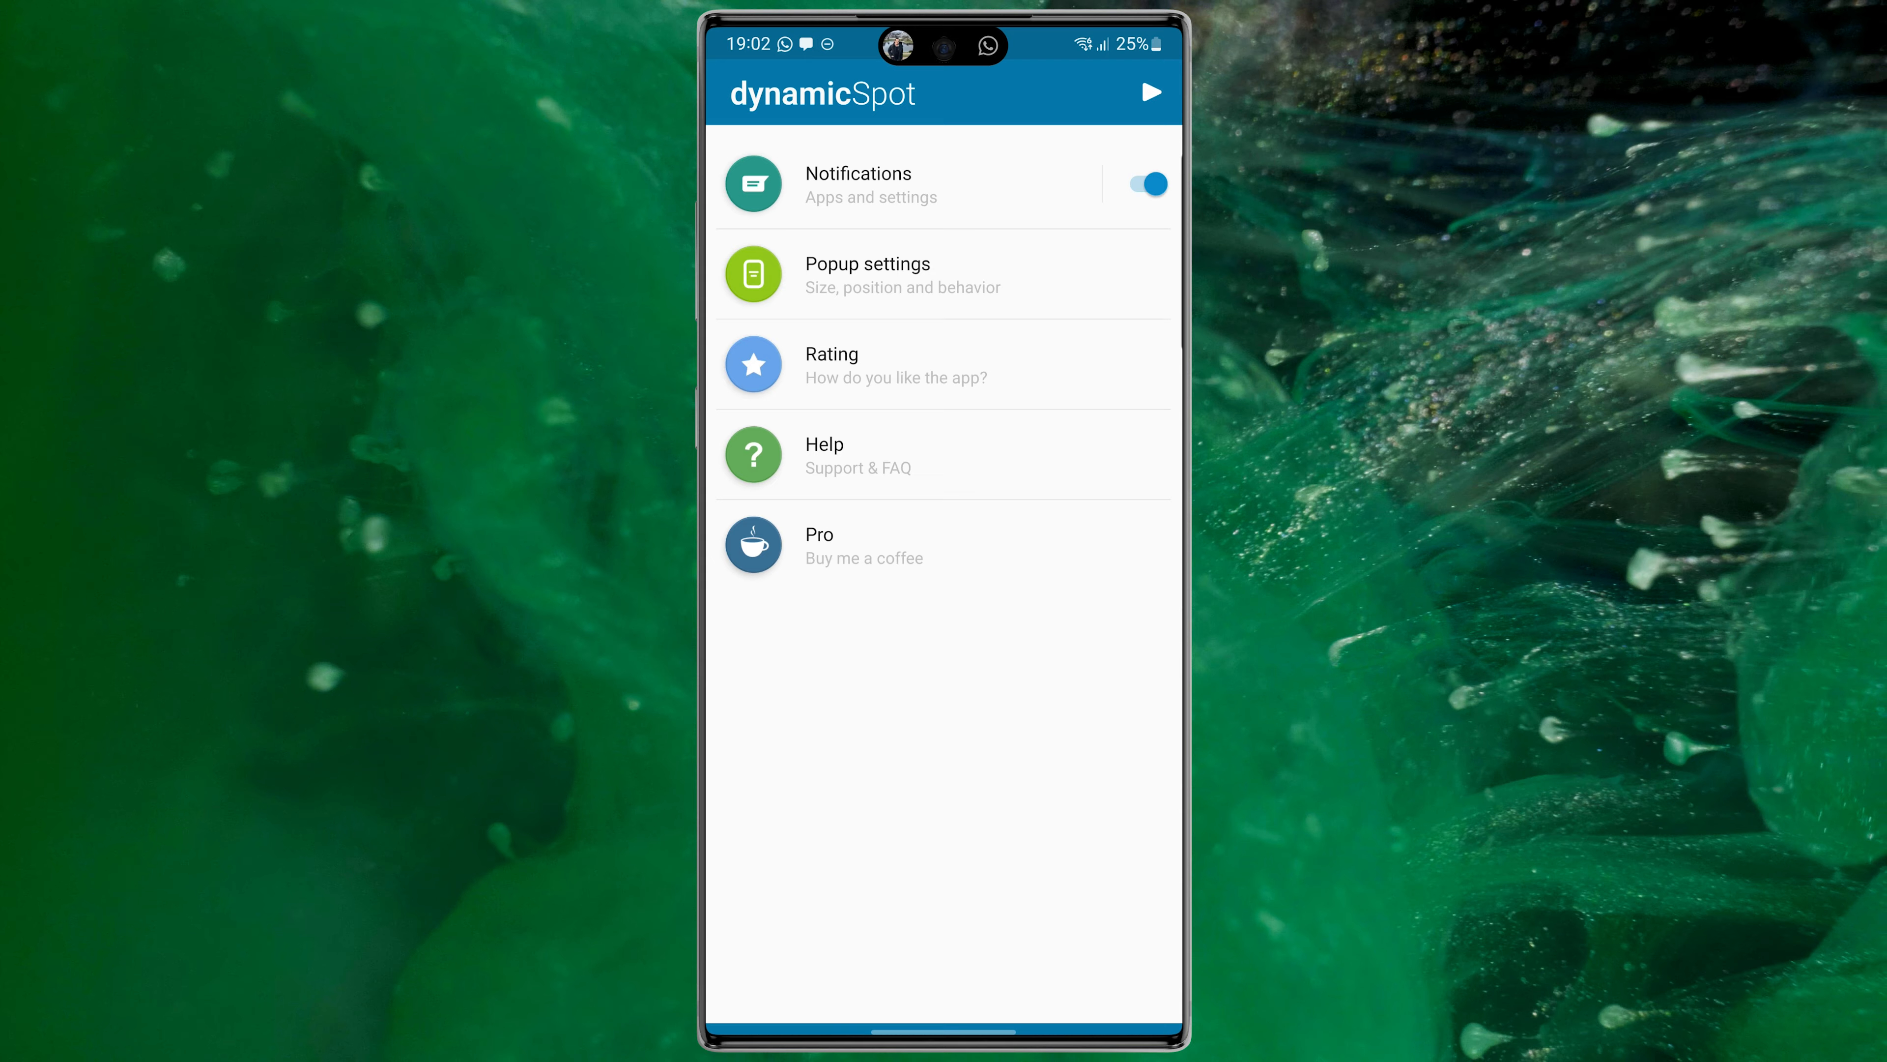
click(867, 274)
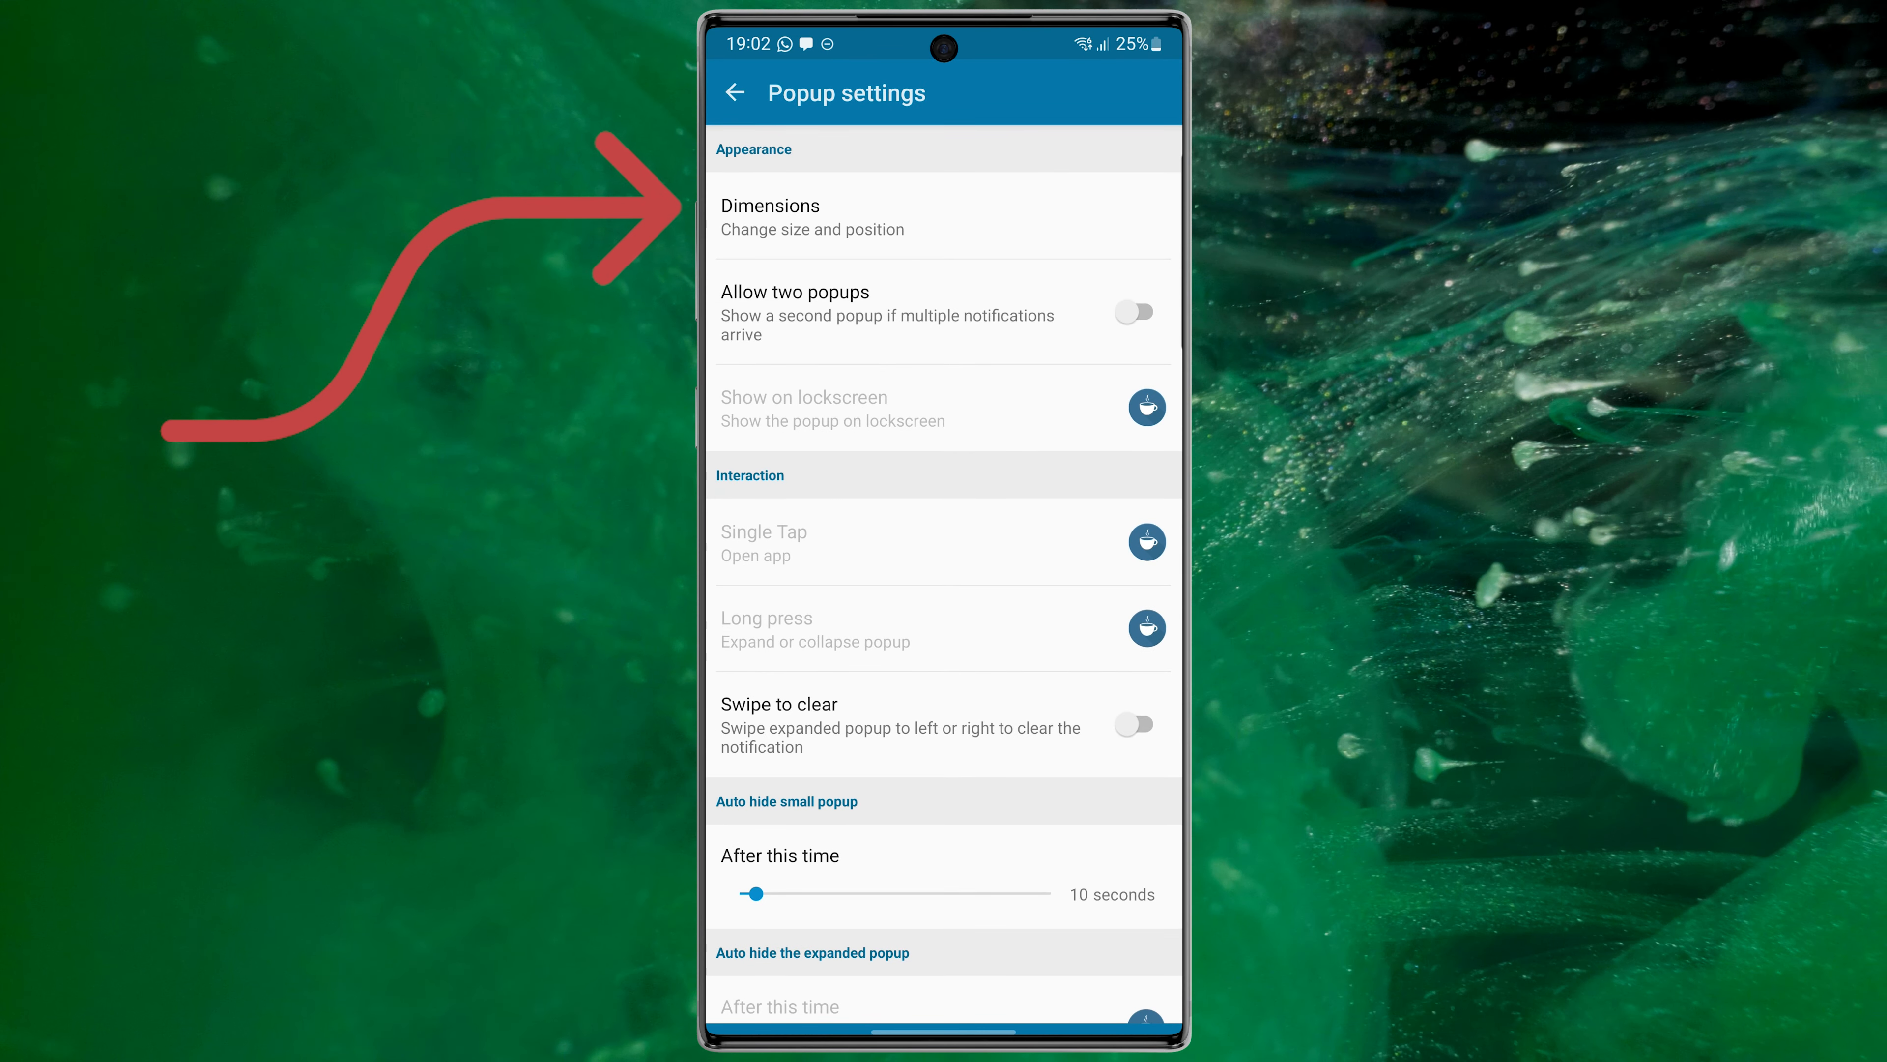
click(813, 217)
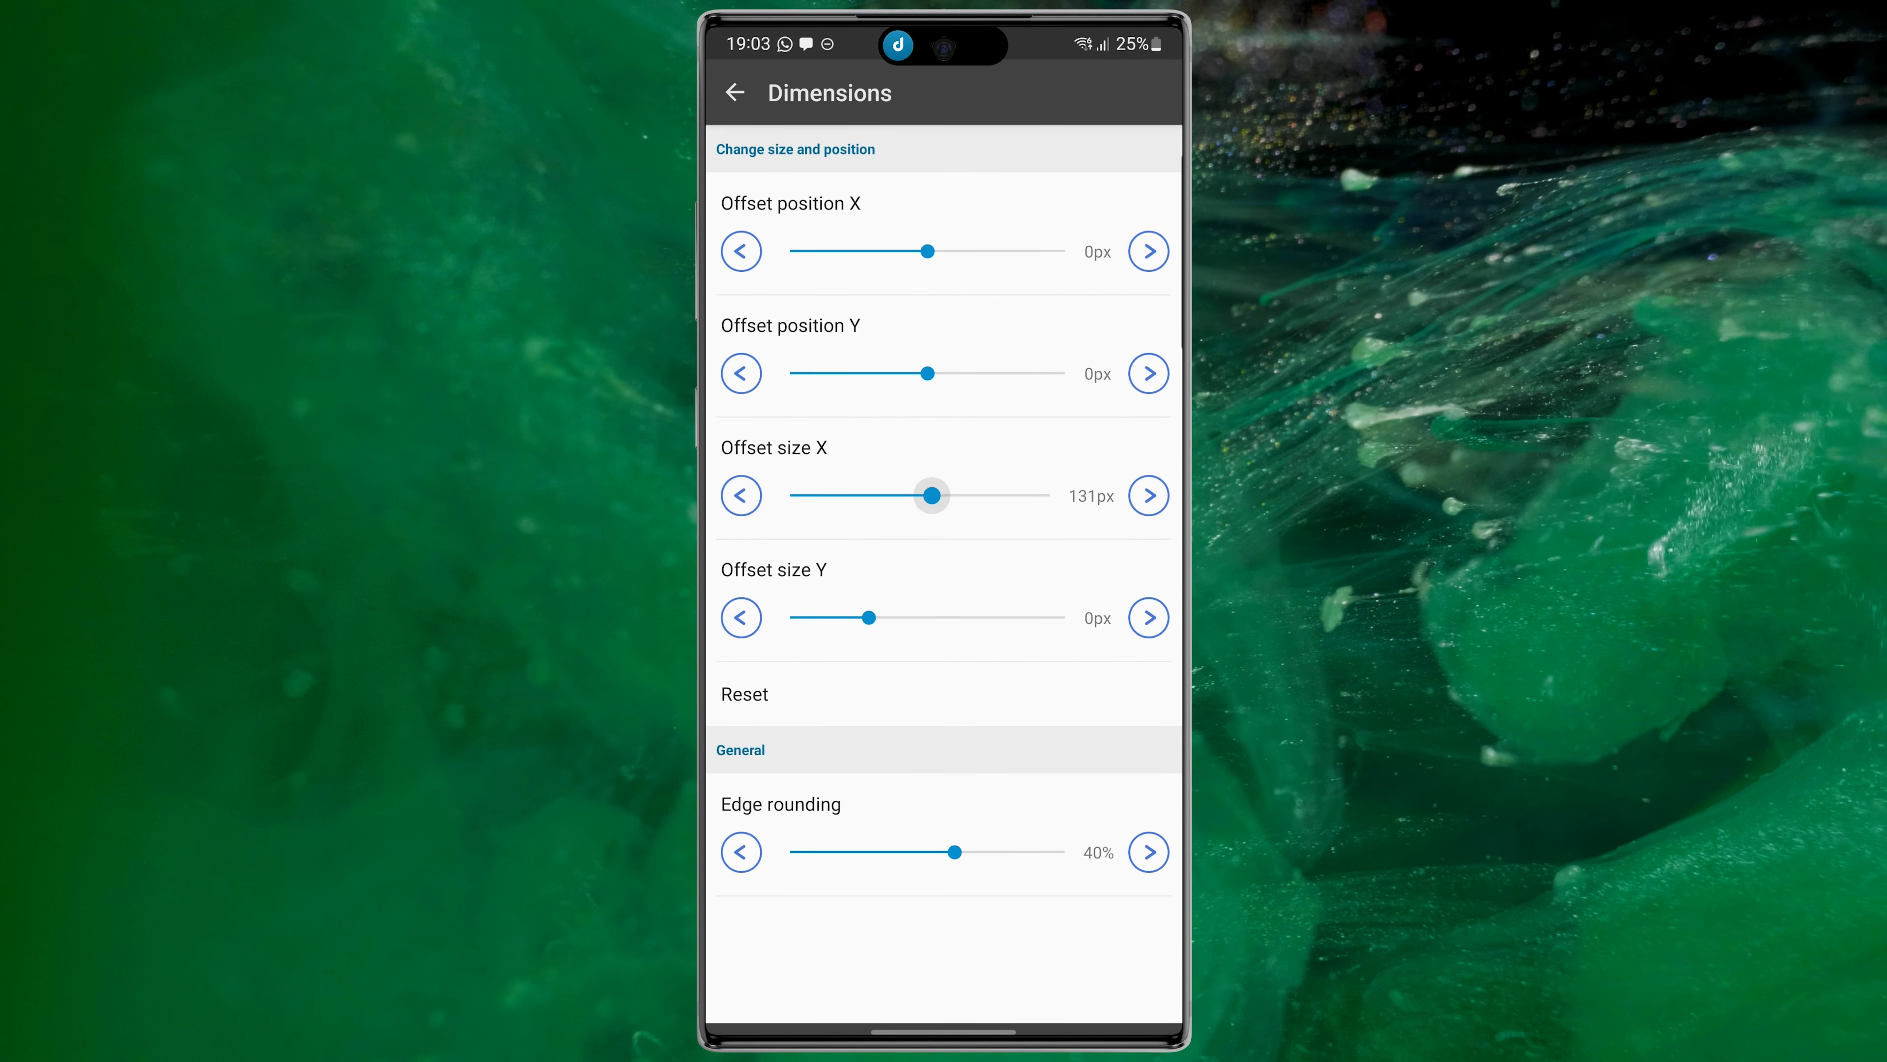